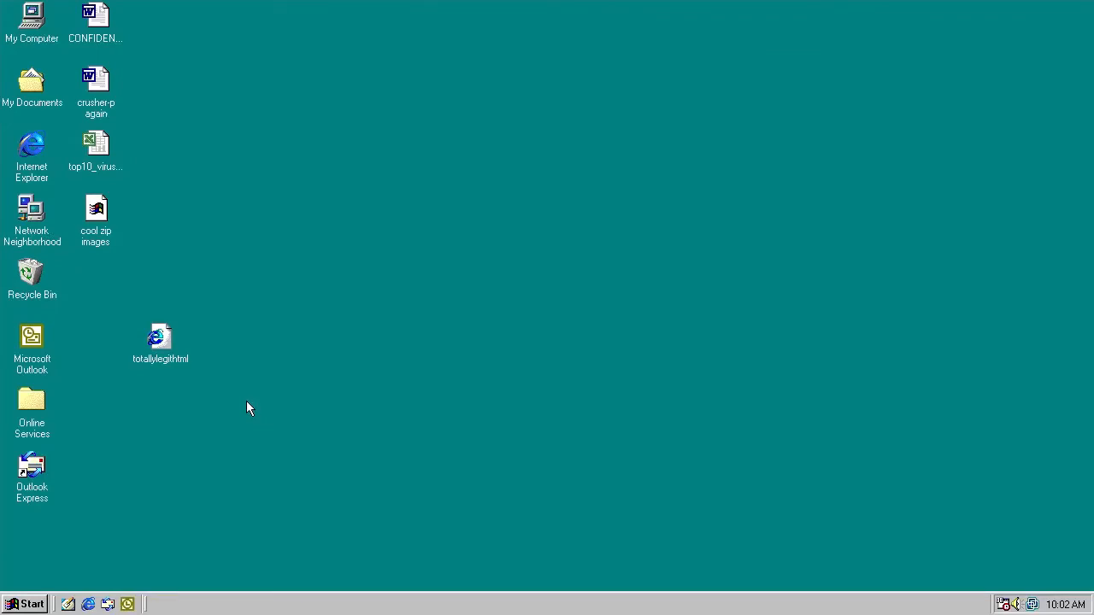
mouse_move(240, 385)
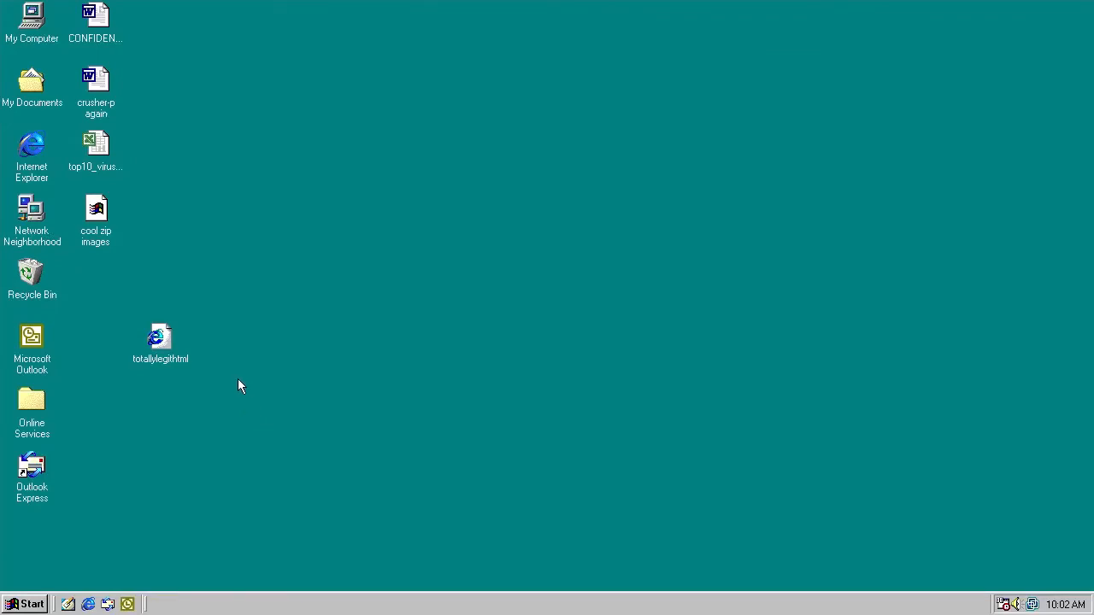
mouse_move(101, 306)
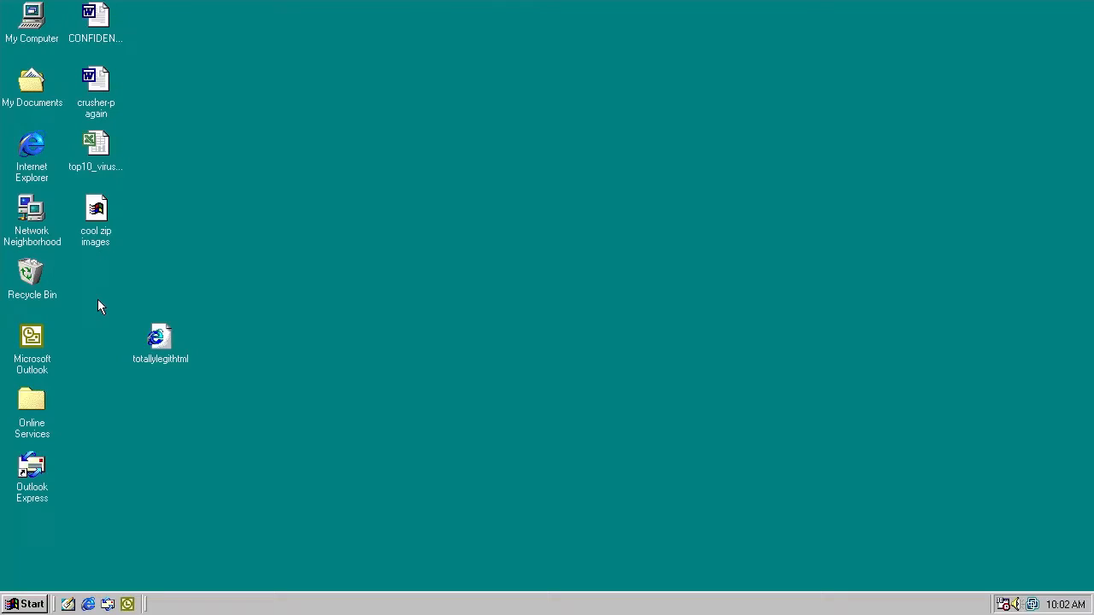
Step: Open the CONFIDENTIAL and crusher-p again documents, then view the Sircam virus ranking spreadsheet
click(96, 17)
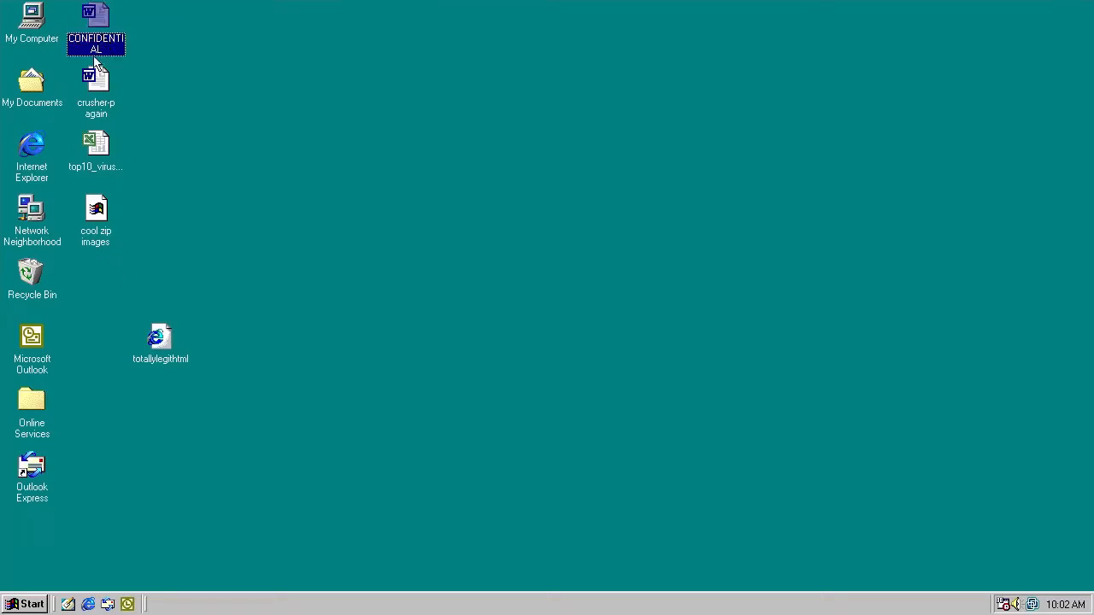
double_click(96, 16)
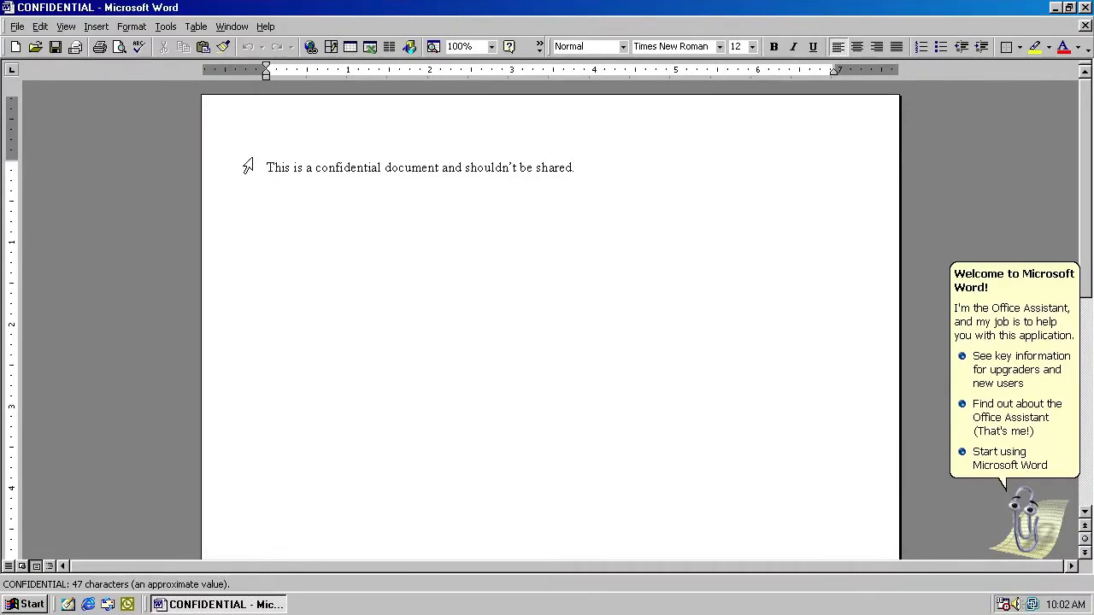
mouse_move(1025, 561)
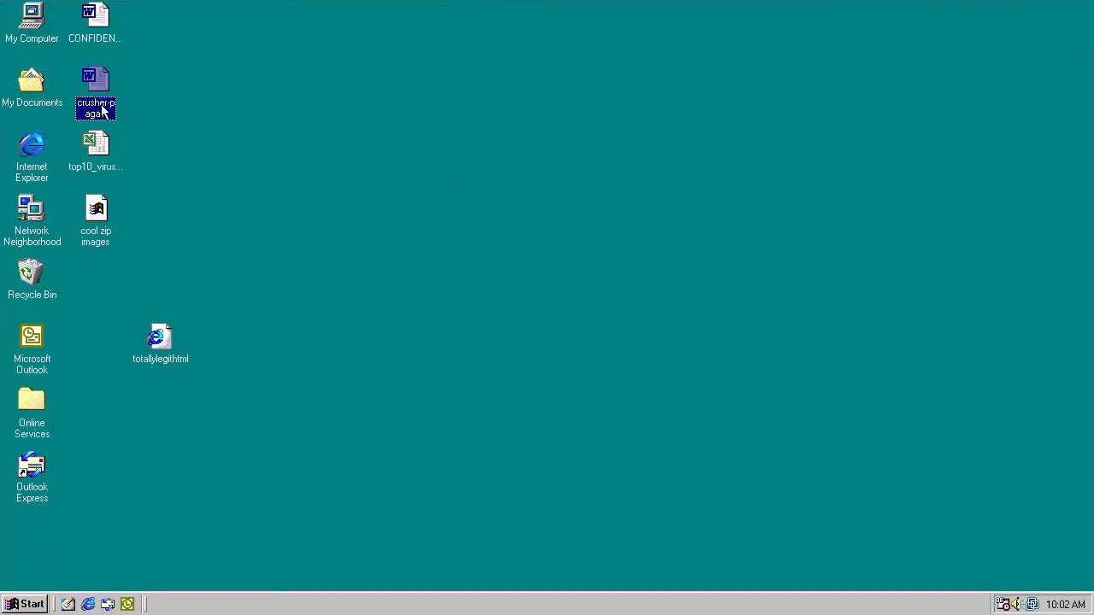
double_click(95, 81)
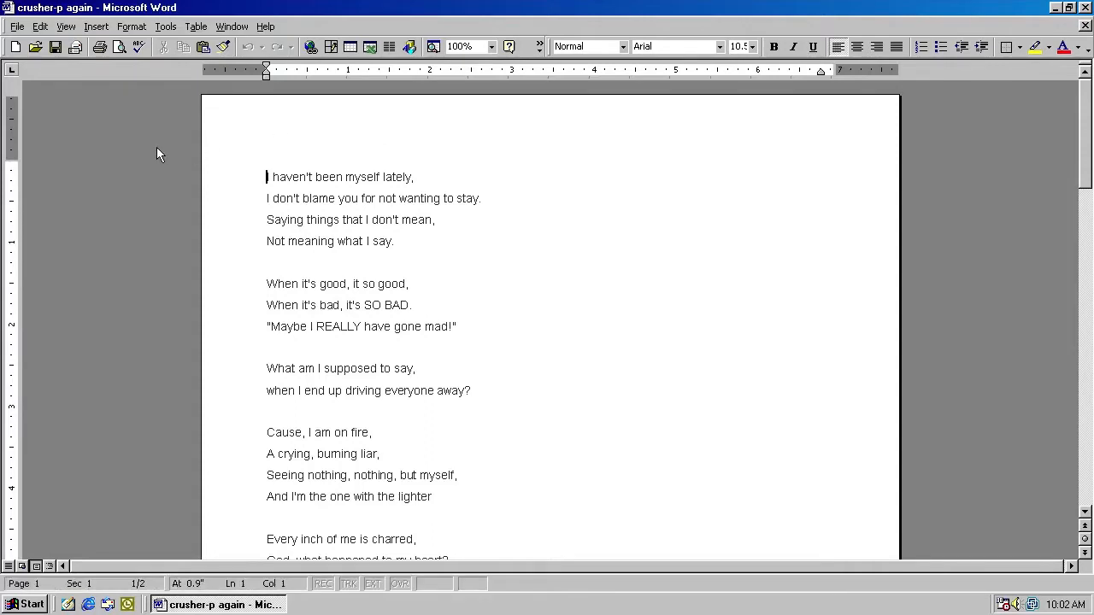
mouse_move(227, 182)
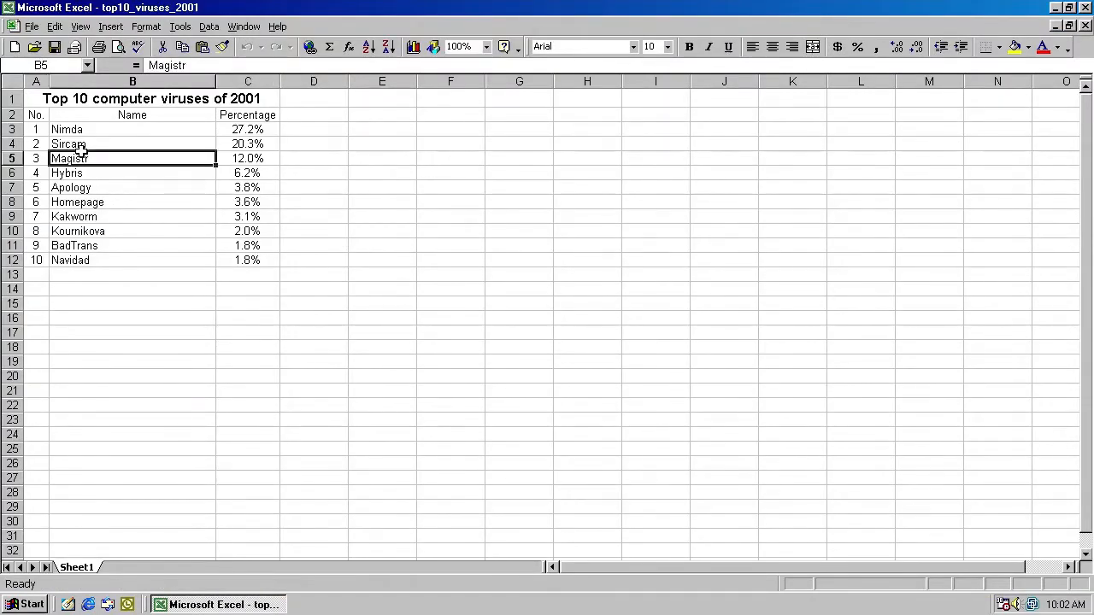
click(132, 144)
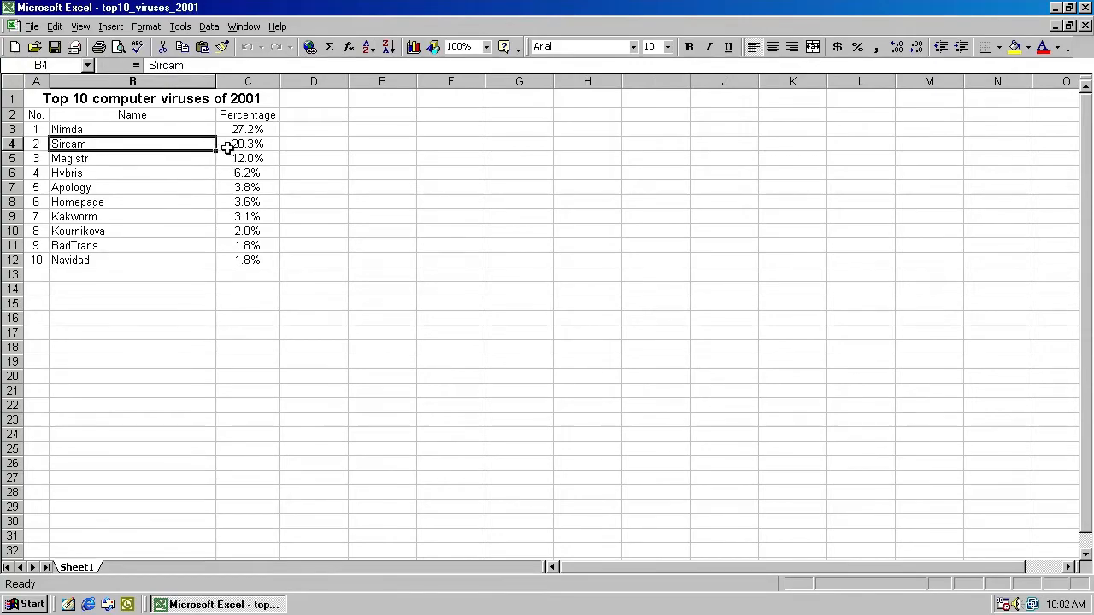
click(1057, 7)
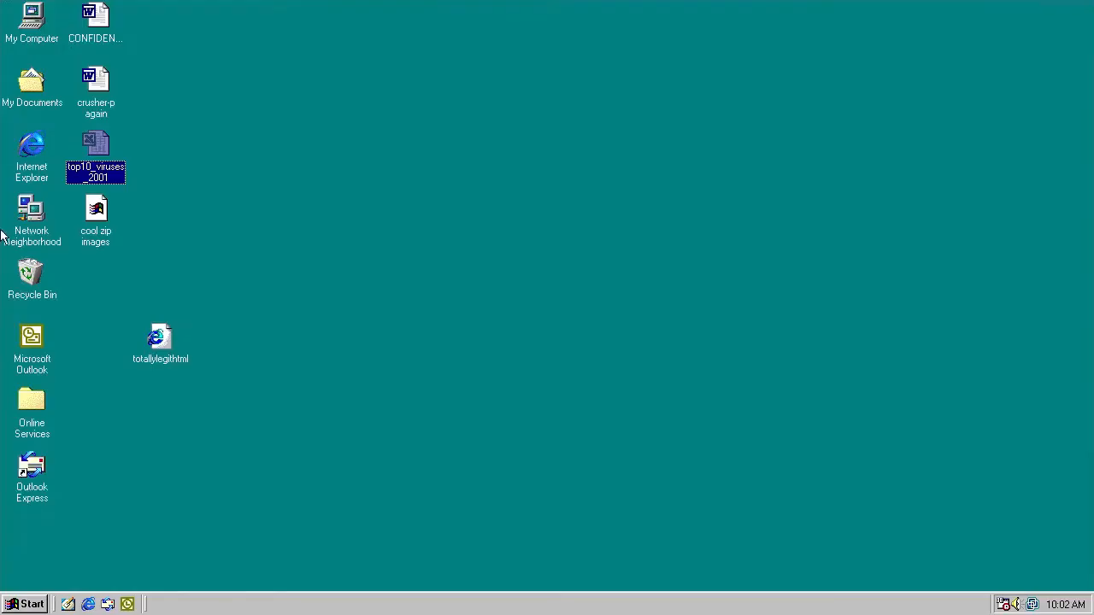
Step: Open the cool zip images archive and view the chocolate, crusherp.jpg and sircam.jpg images
right_click(95, 212)
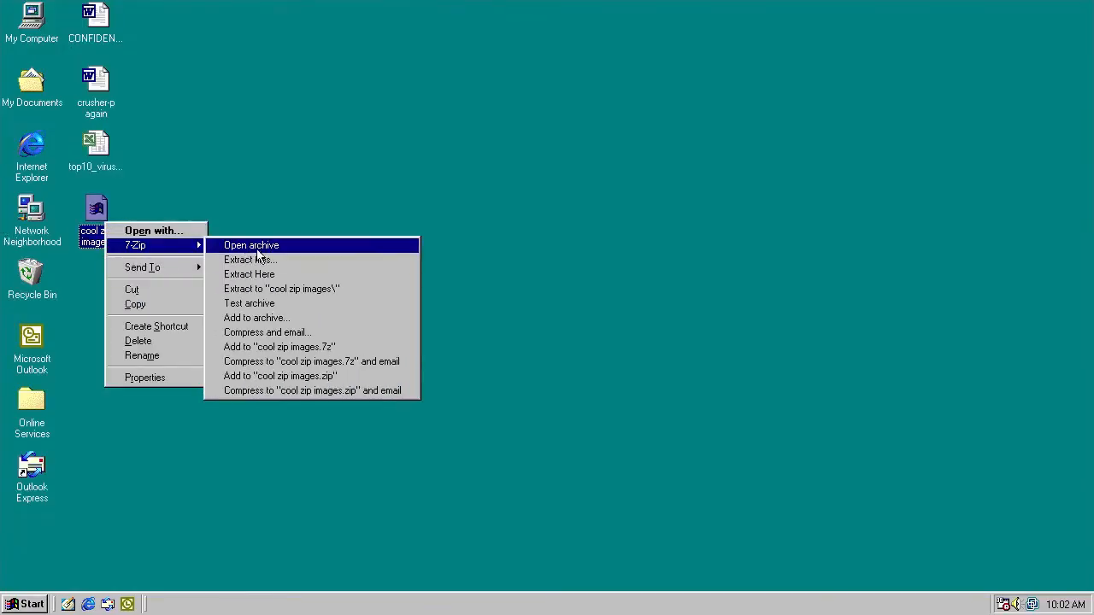
click(250, 245)
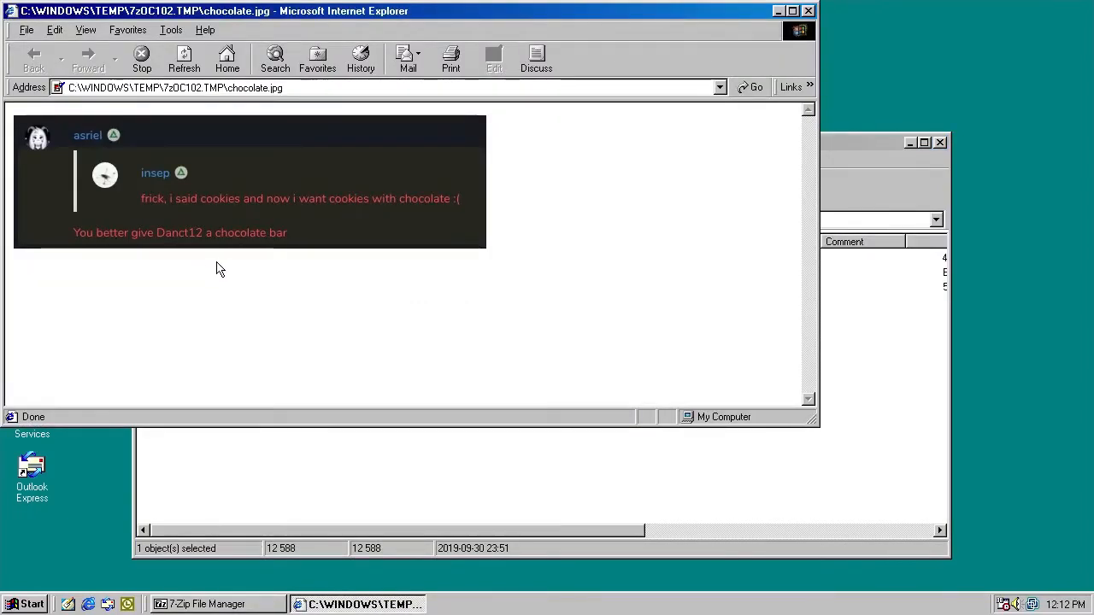
mouse_move(332, 278)
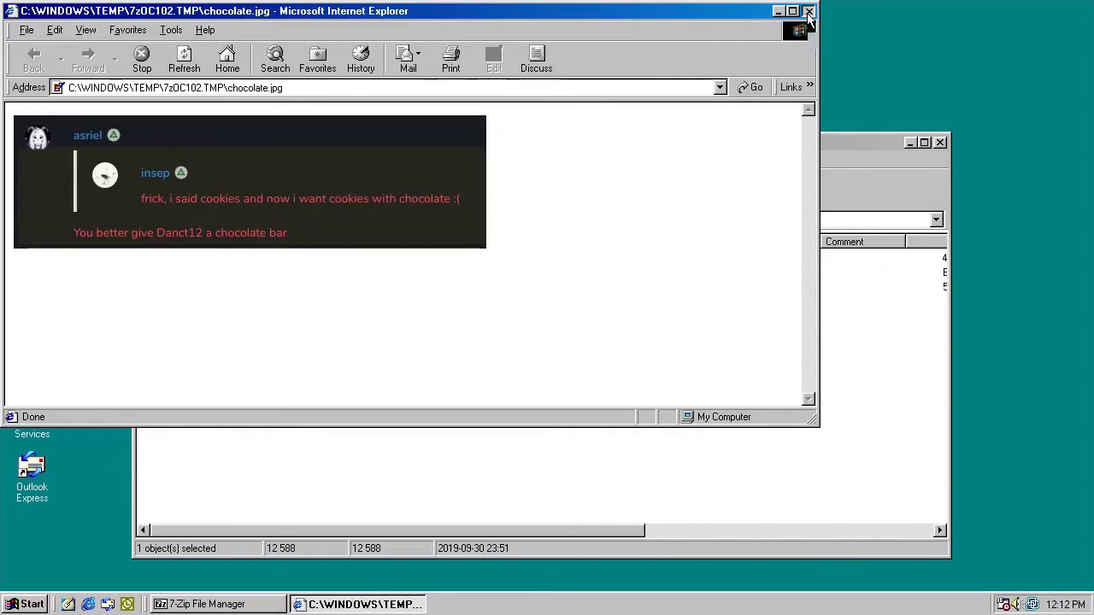
click(809, 10)
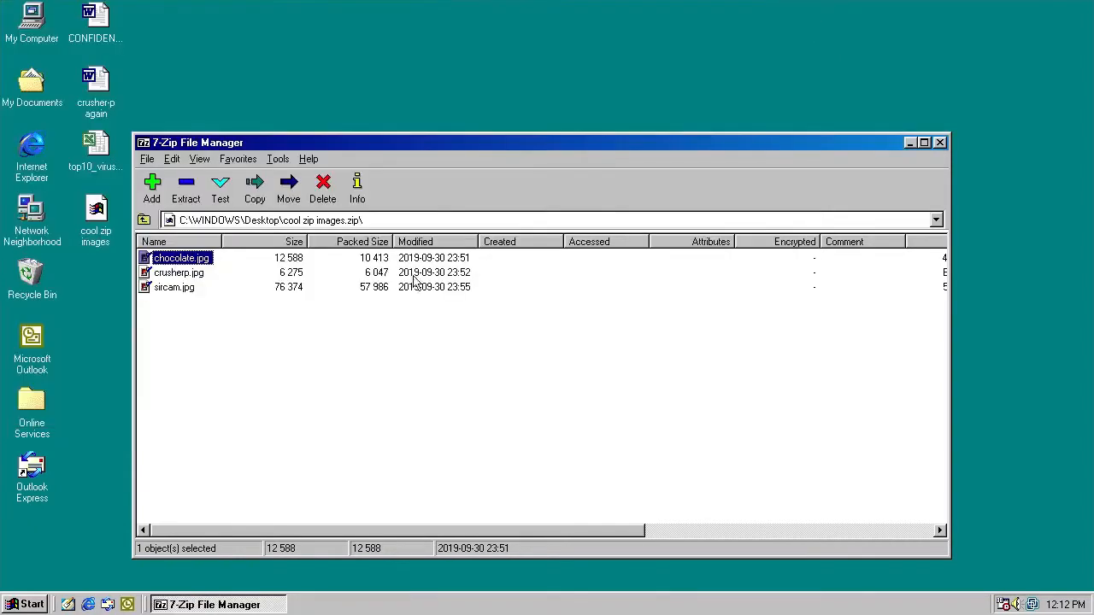
double_click(180, 271)
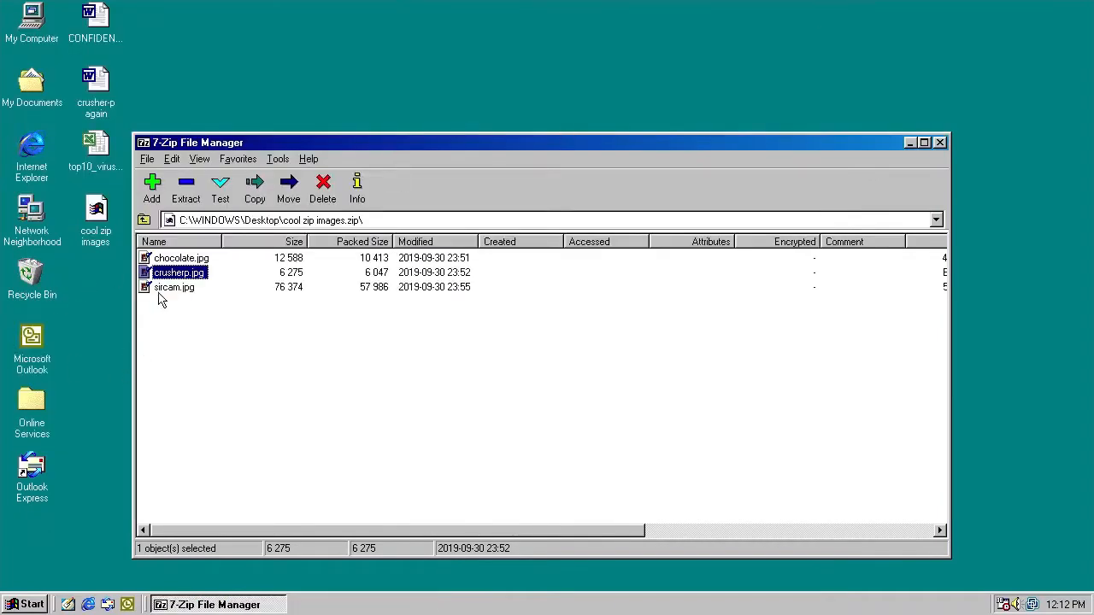
double_click(175, 287)
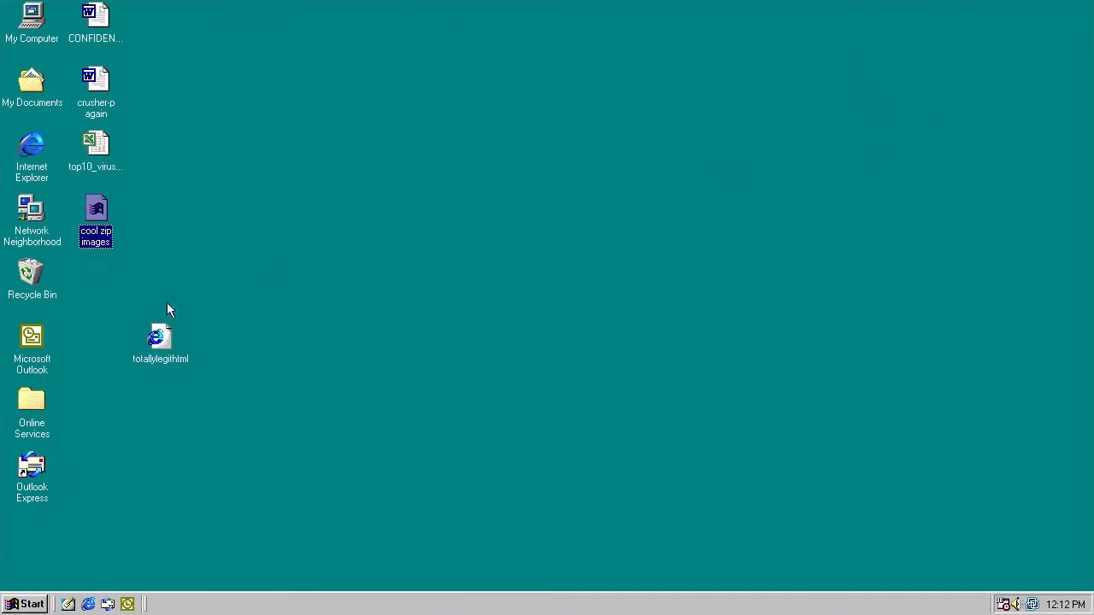
Step: Select the totallylegithtml file and dismiss its options menu
click(180, 410)
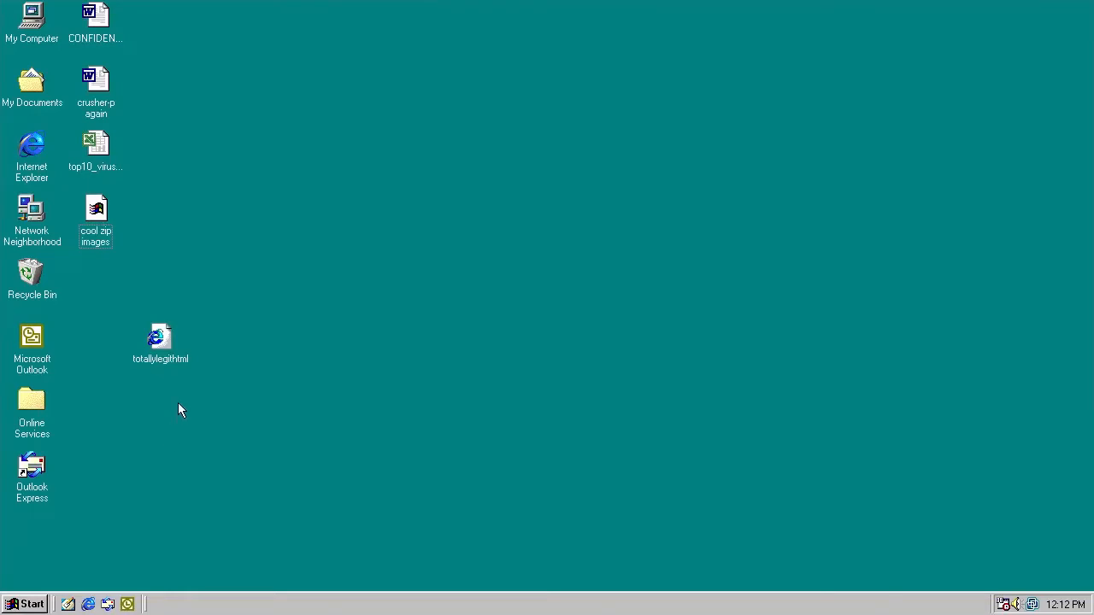
click(160, 338)
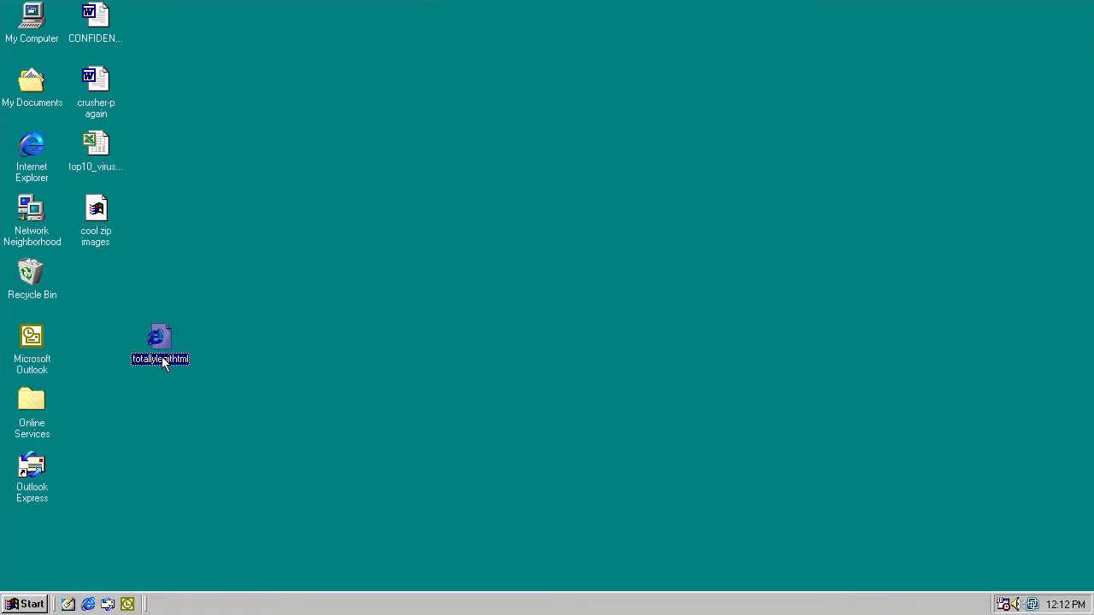
right_click(159, 346)
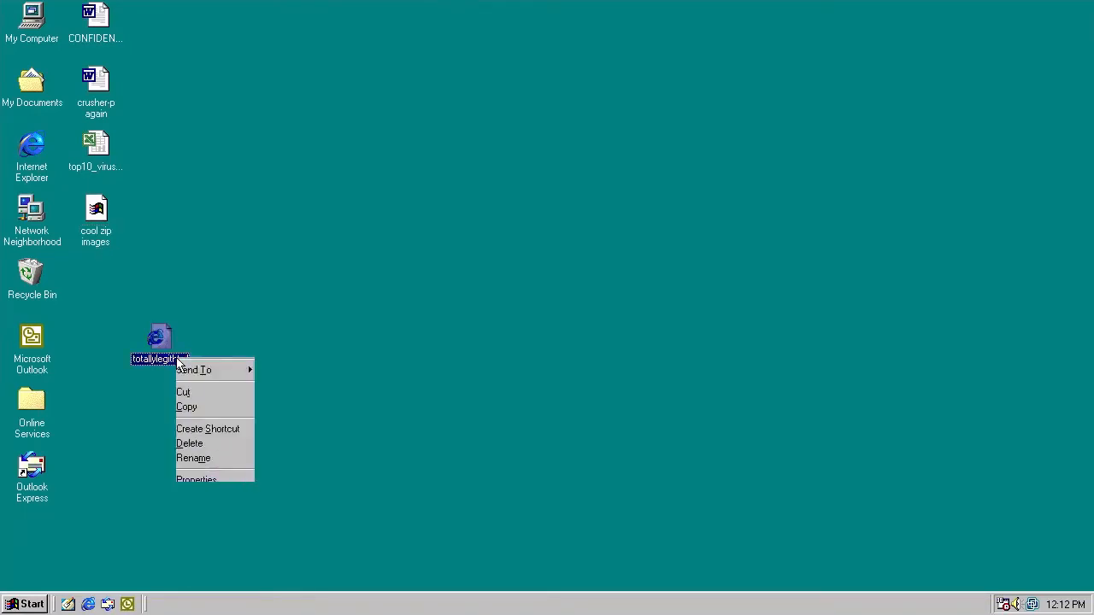
click(195, 479)
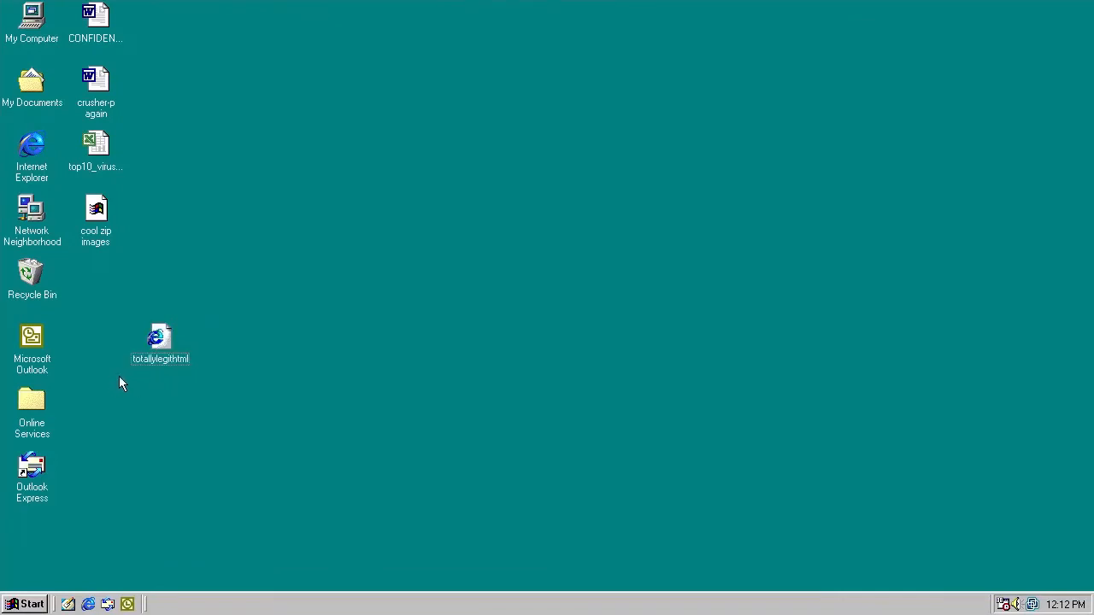
click(160, 338)
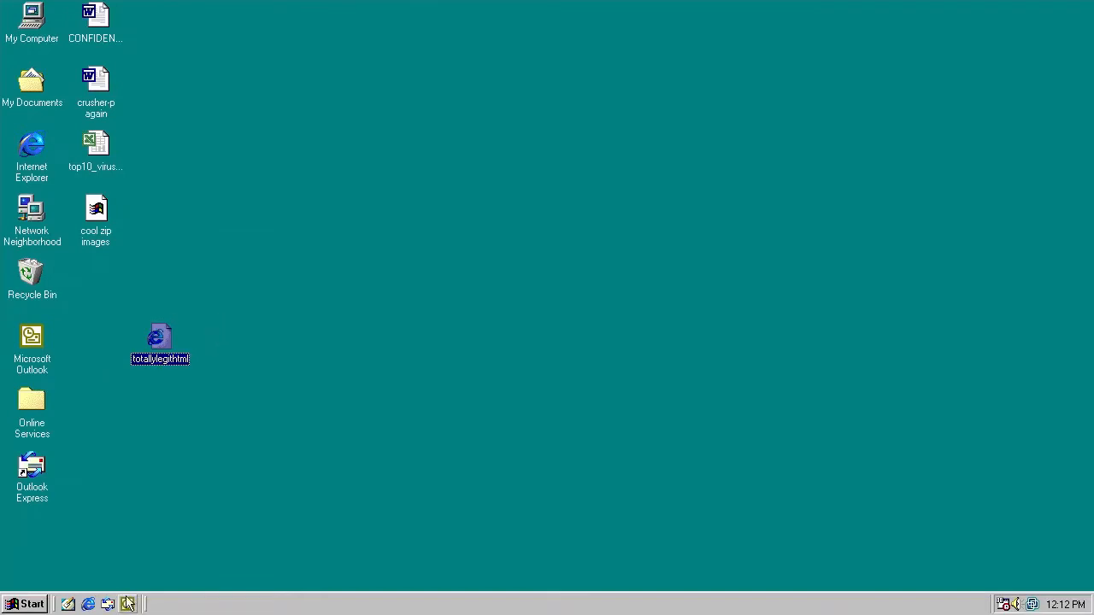
Step: Open Registry Editor at HKEY_LOCAL_MACHINE\Software\SirCam and inspect the FC0 value
click(26, 603)
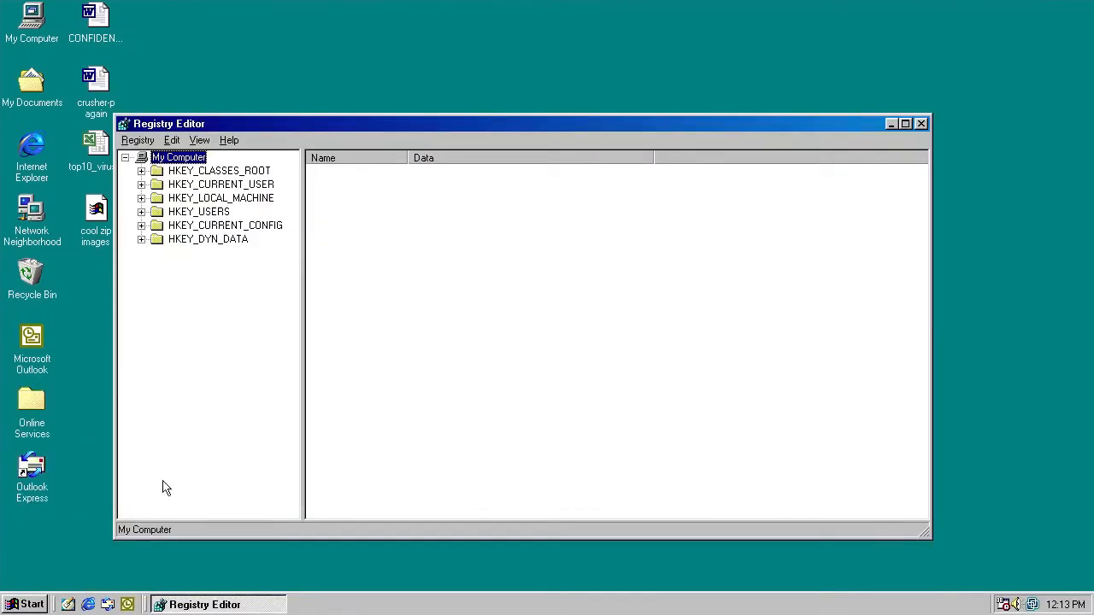
click(141, 197)
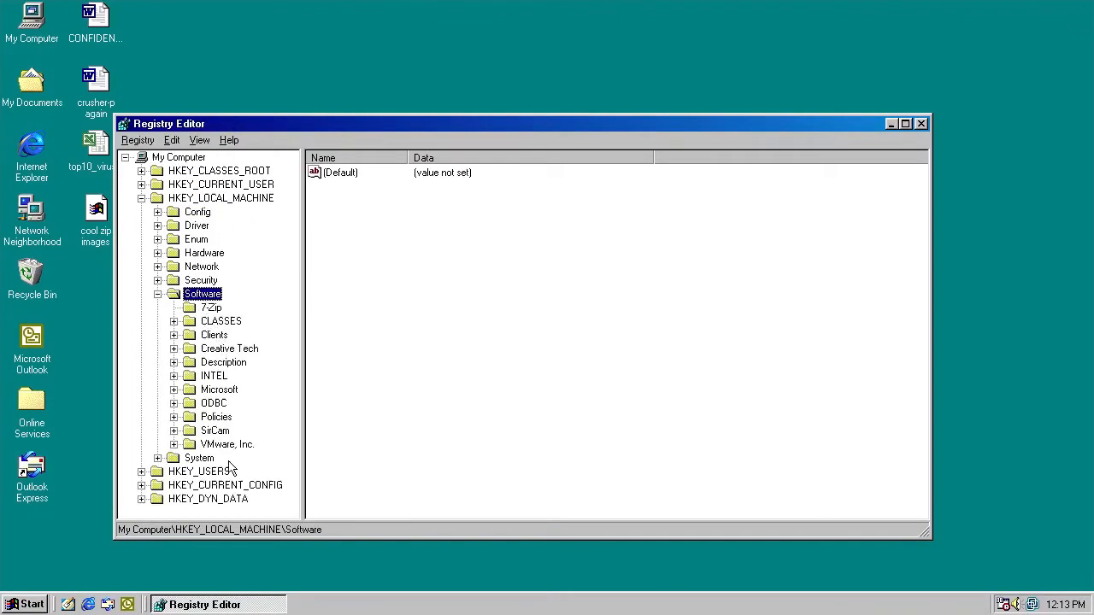
click(215, 430)
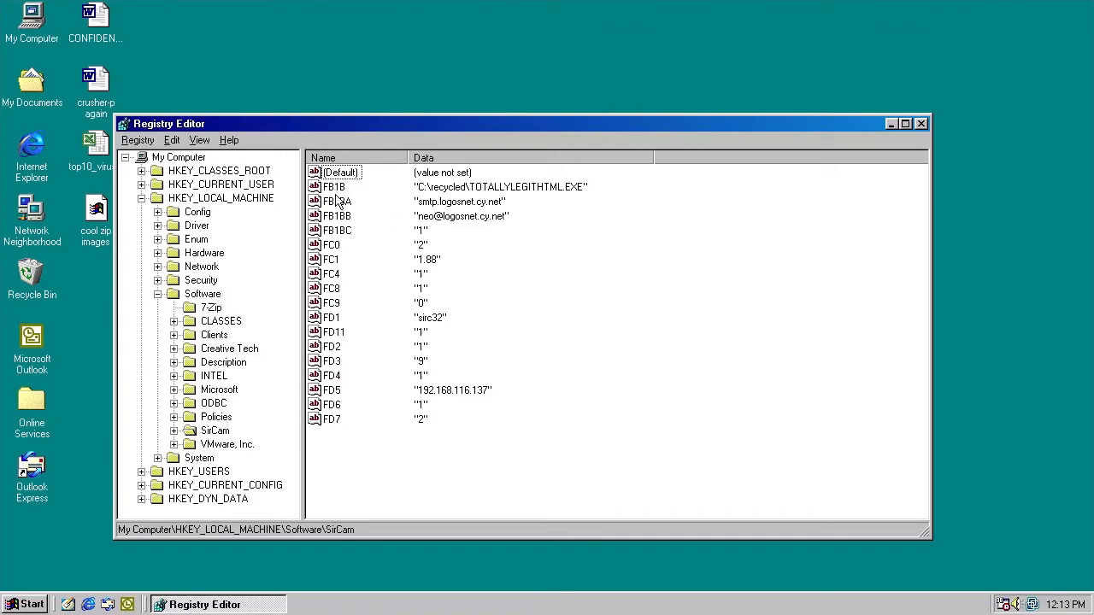
click(333, 186)
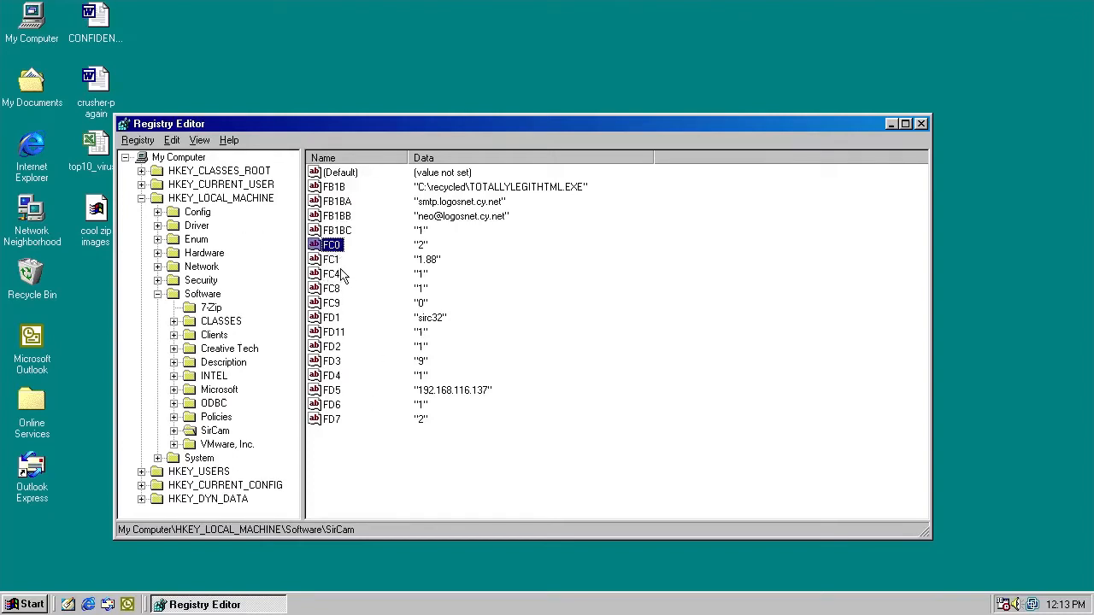
Step: Review SirCam's FC1 and FD5 IP address values, then show Windows CurrentVersion
click(332, 259)
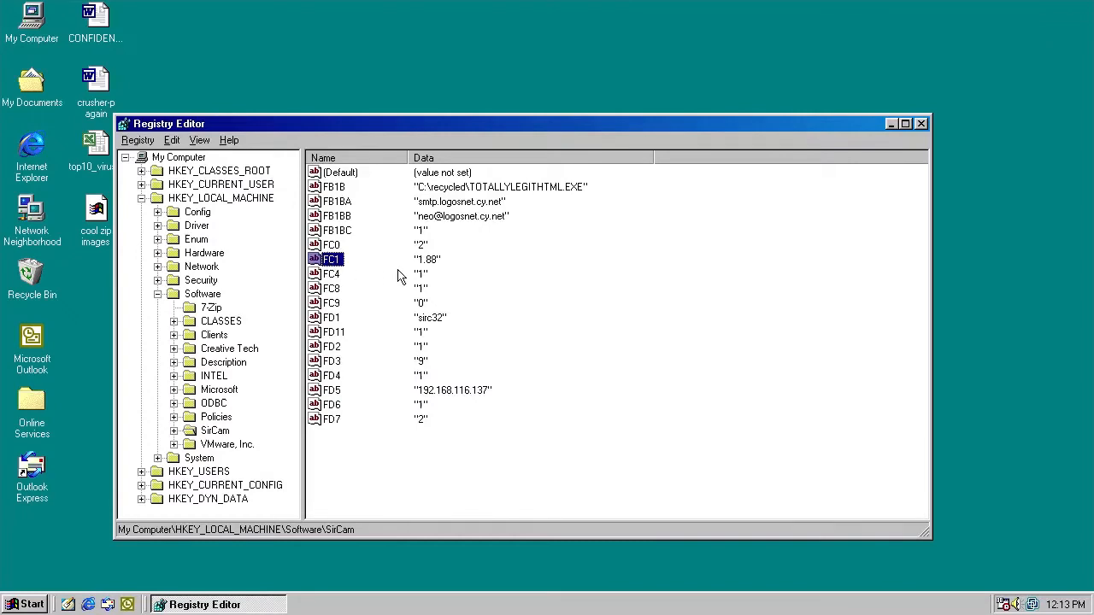
click(331, 390)
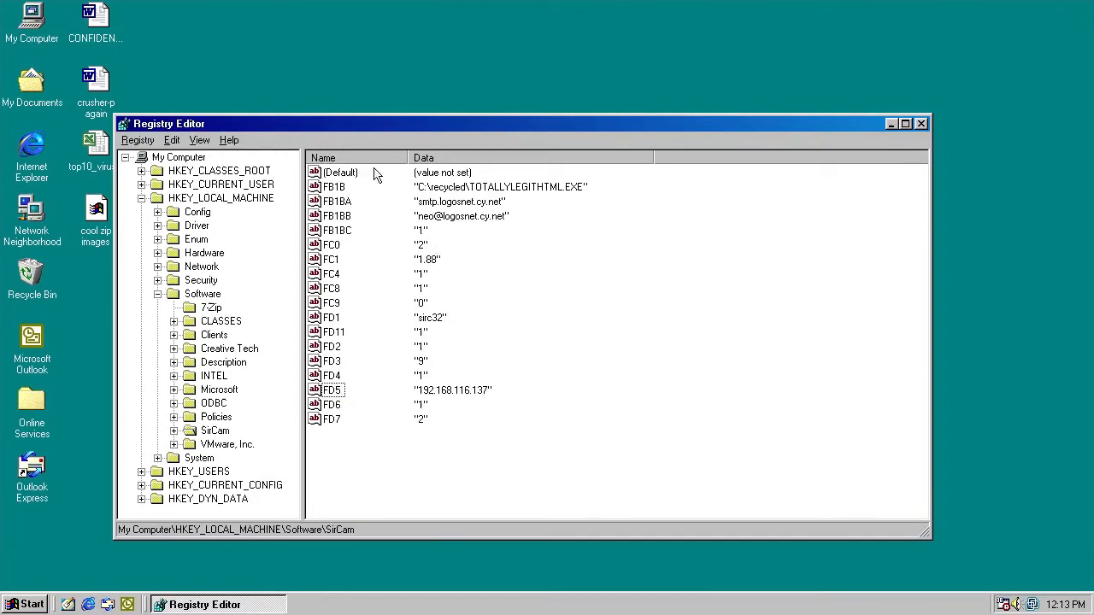
click(29, 604)
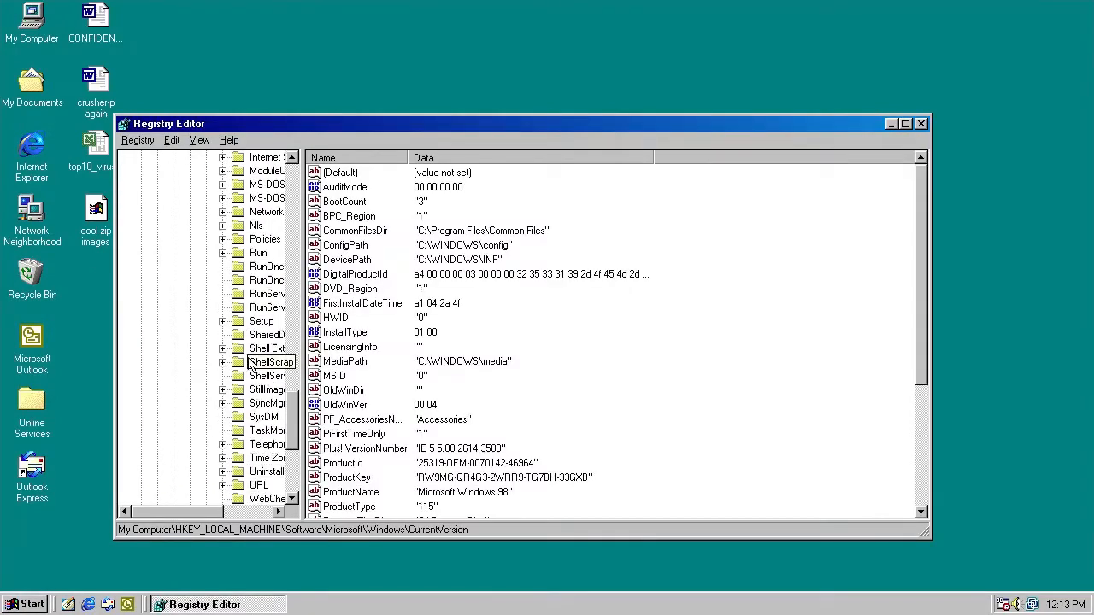
Step: View the RunServices Driver32 entry launching SCam32.exe, and cancel without editing
click(268, 293)
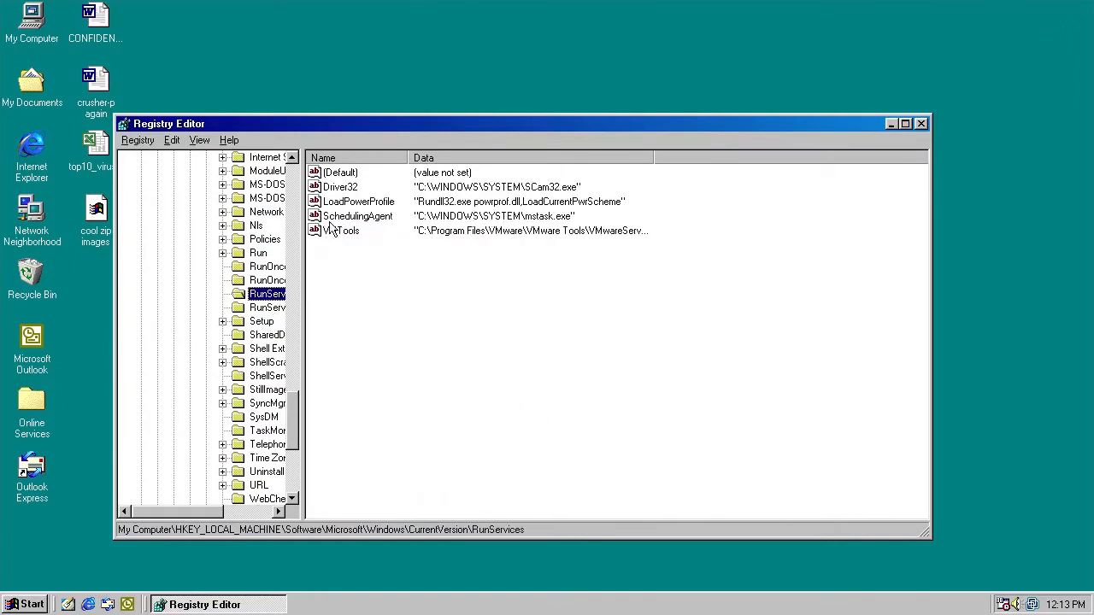
click(340, 186)
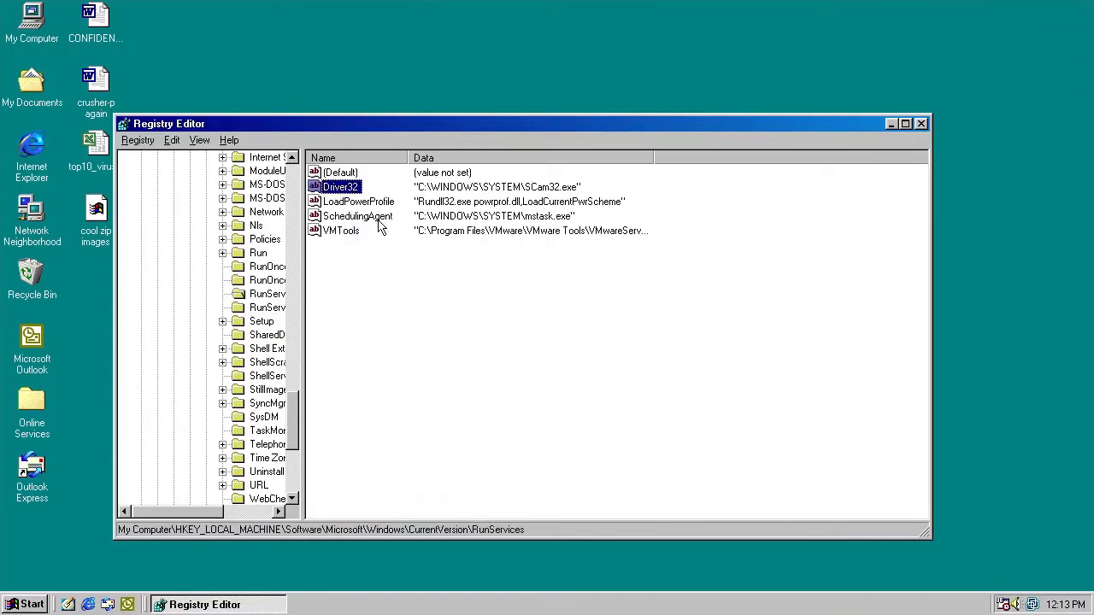
double_click(340, 186)
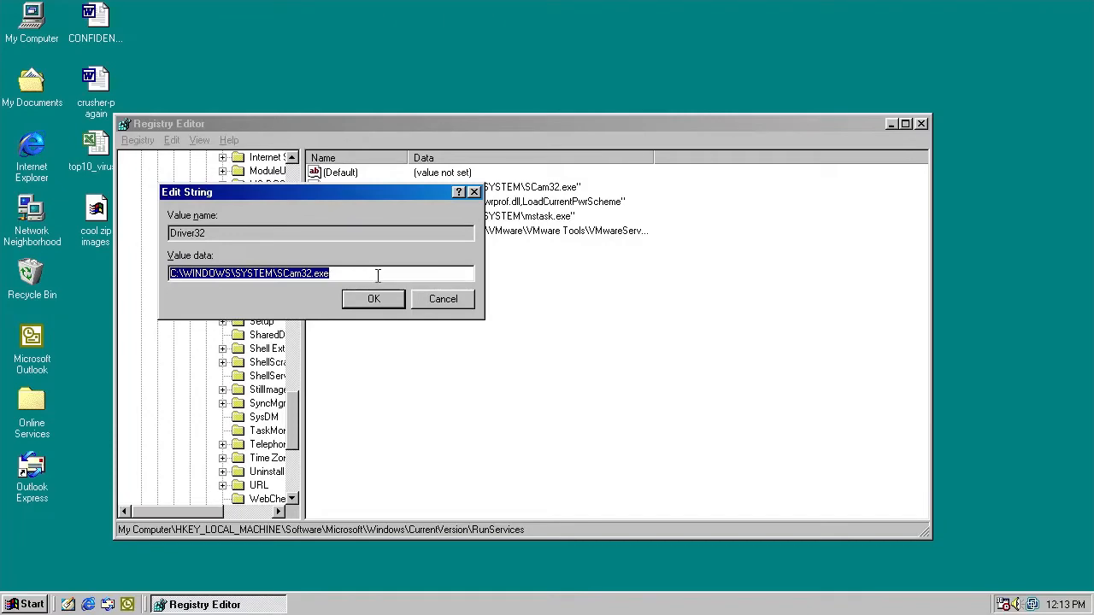
click(373, 299)
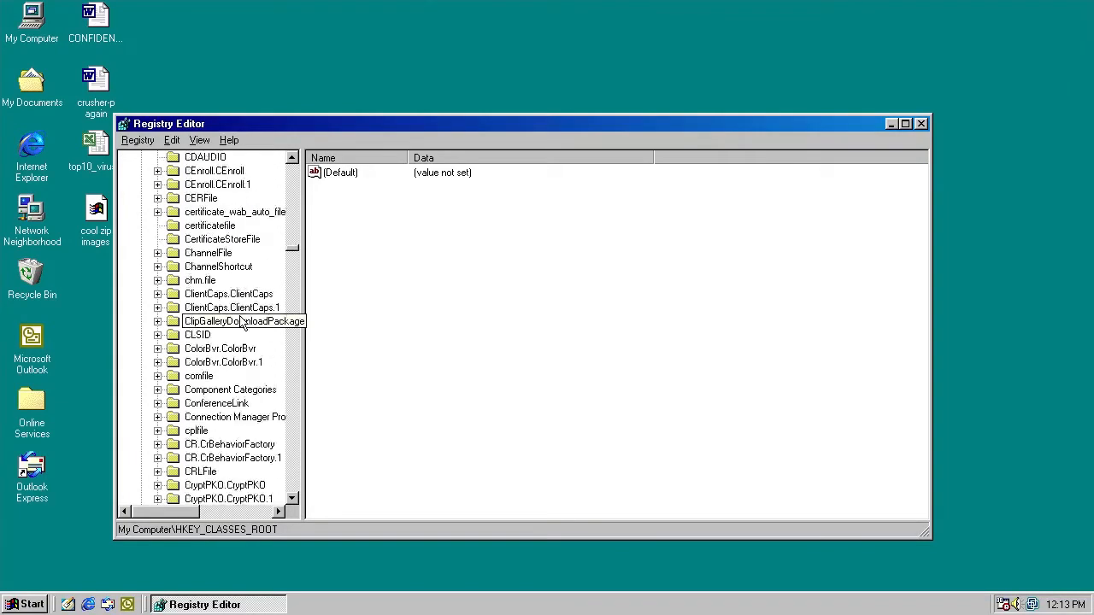
Step: Show exefile's shell\open\command default value C:\recycled\SirC32.exe, then close Registry Editor
scroll(down, 3)
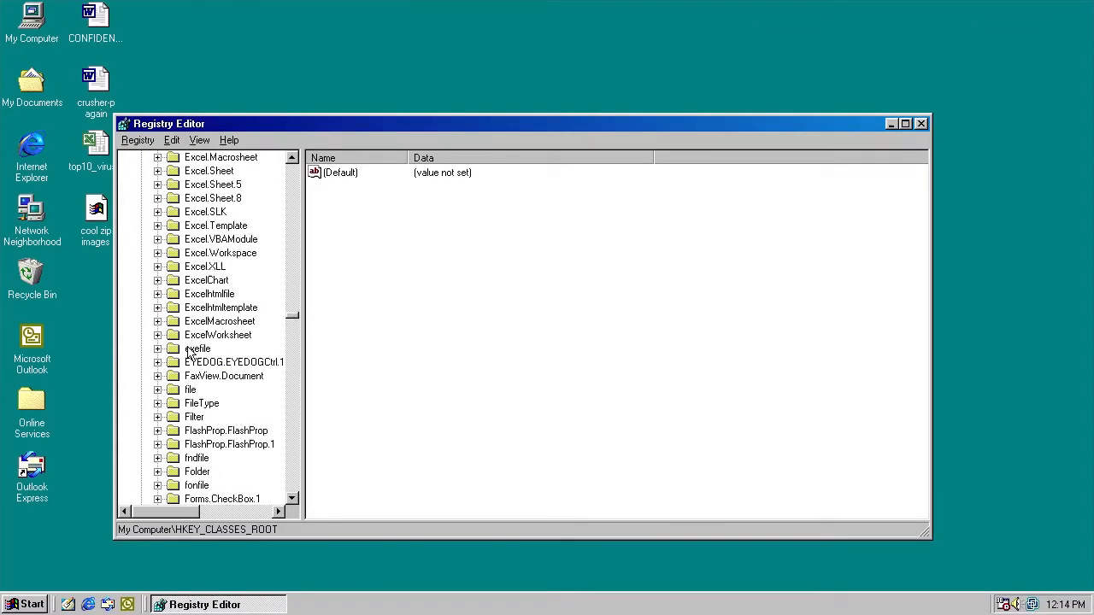
click(228, 390)
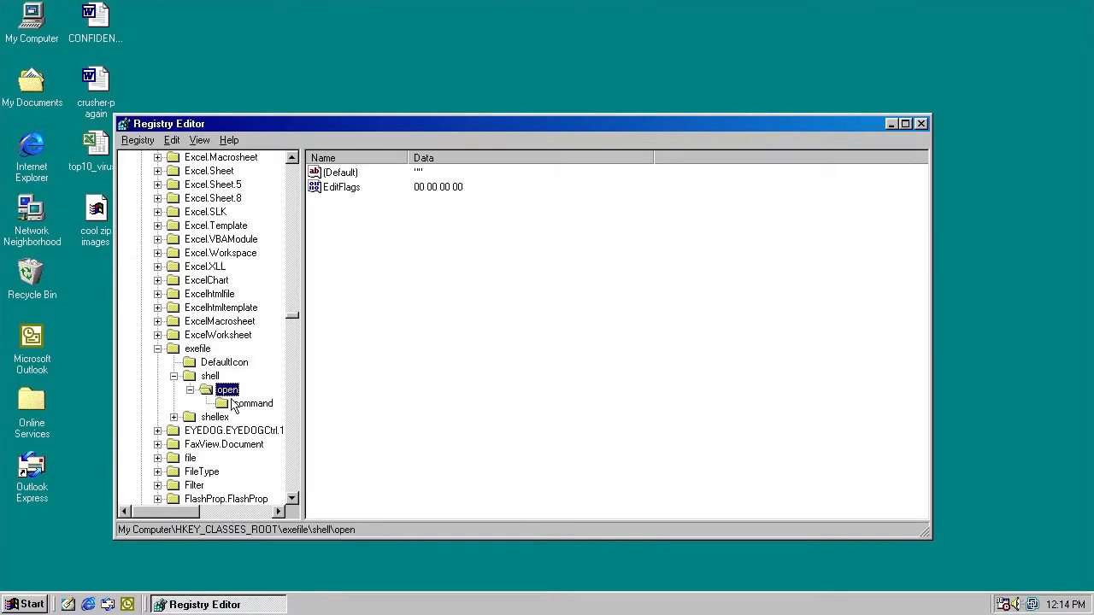
click(254, 404)
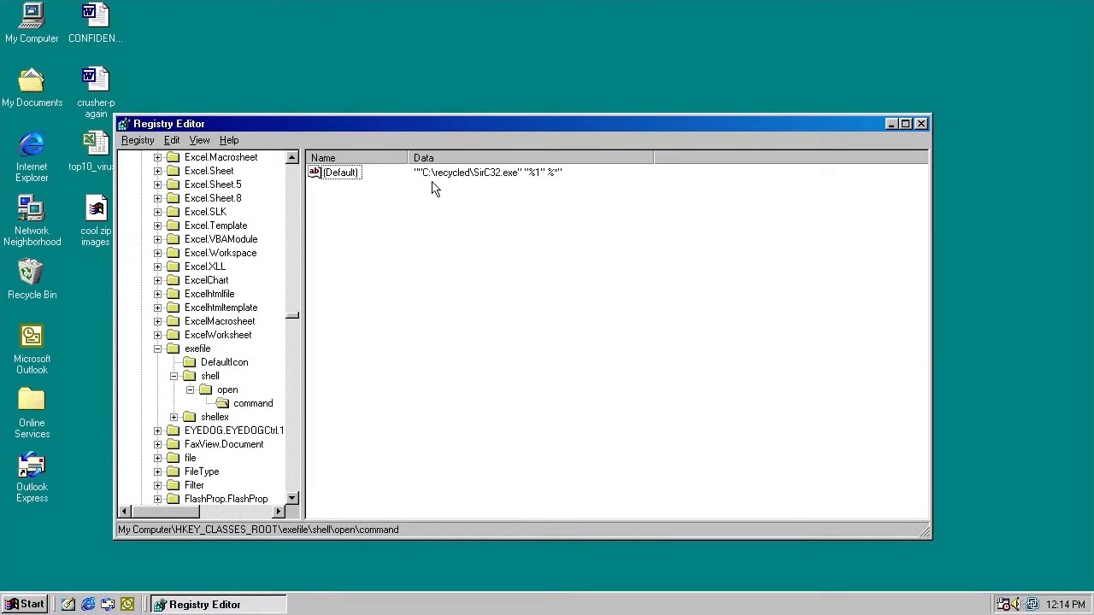
mouse_move(503, 190)
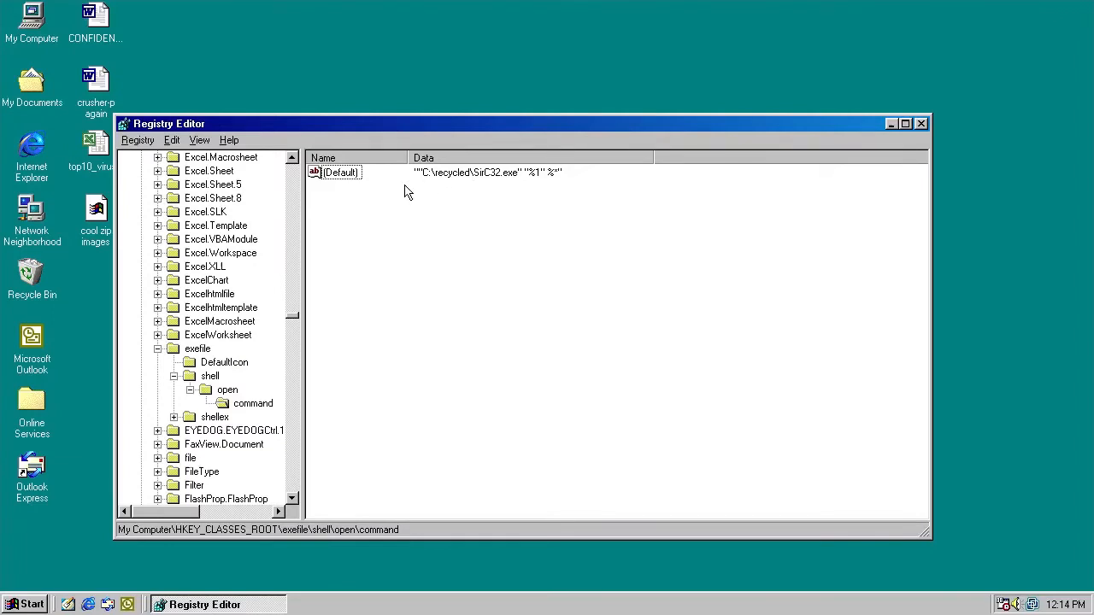
mouse_move(354, 190)
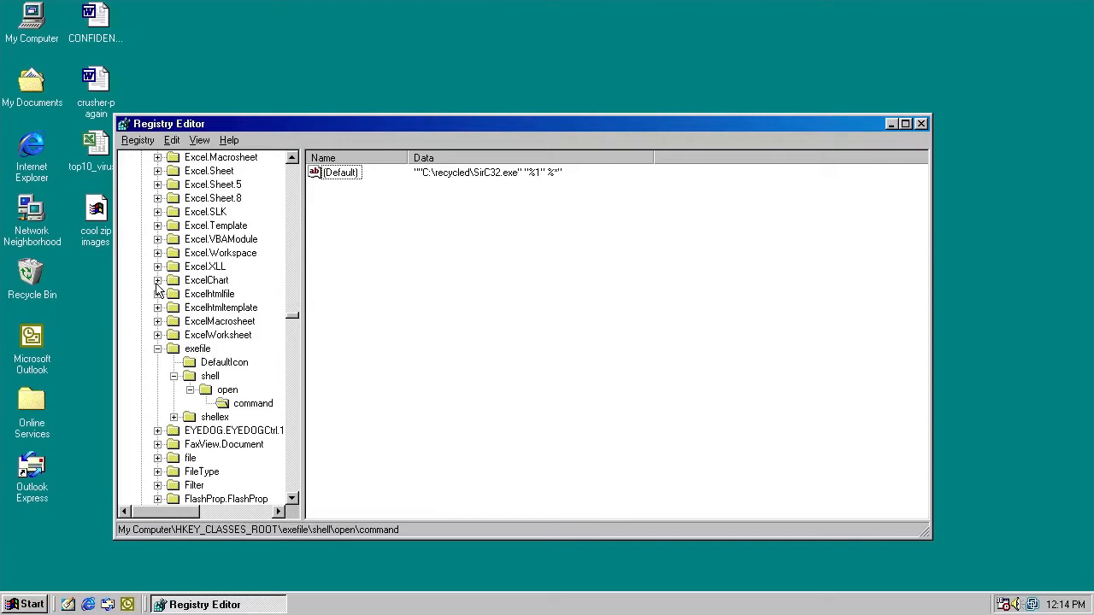
click(26, 605)
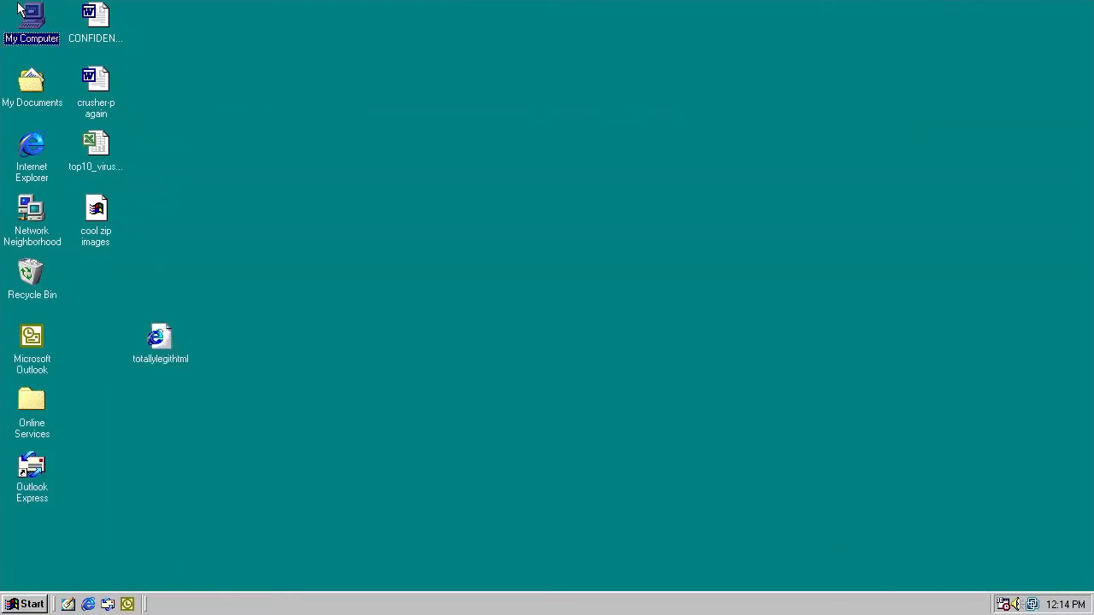
Step: Browse the C drive to the Windows folder, arranging icons and revealing its files
double_click(31, 17)
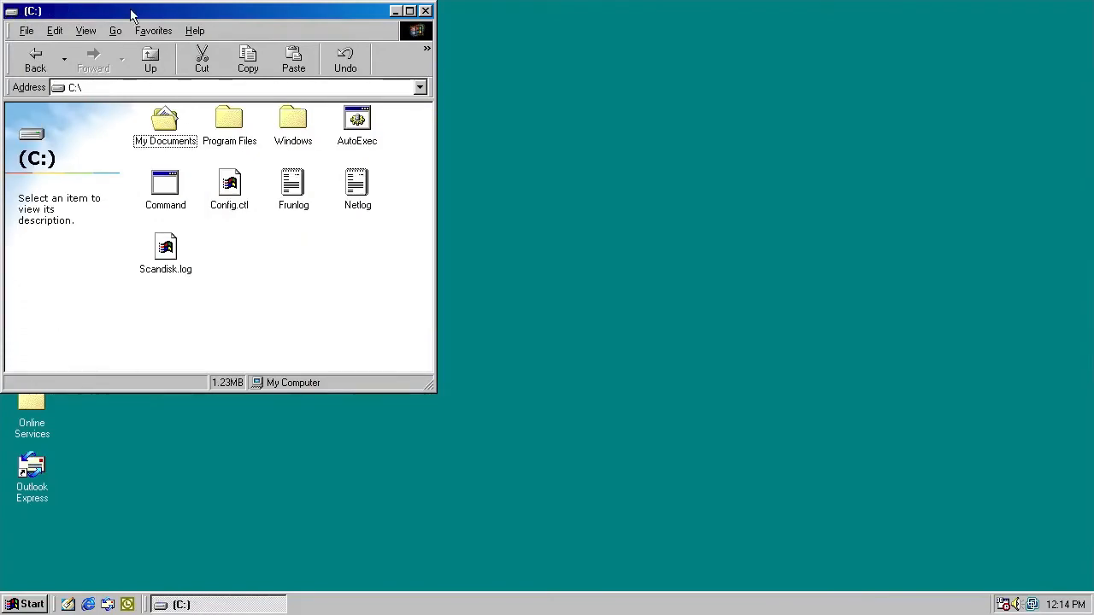
click(270, 86)
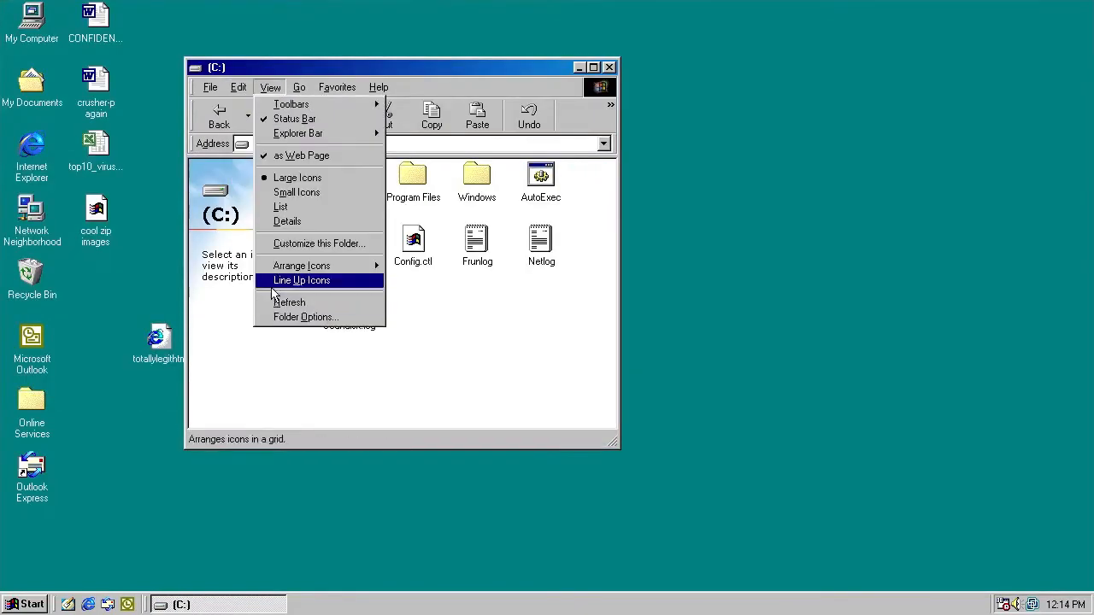
click(305, 317)
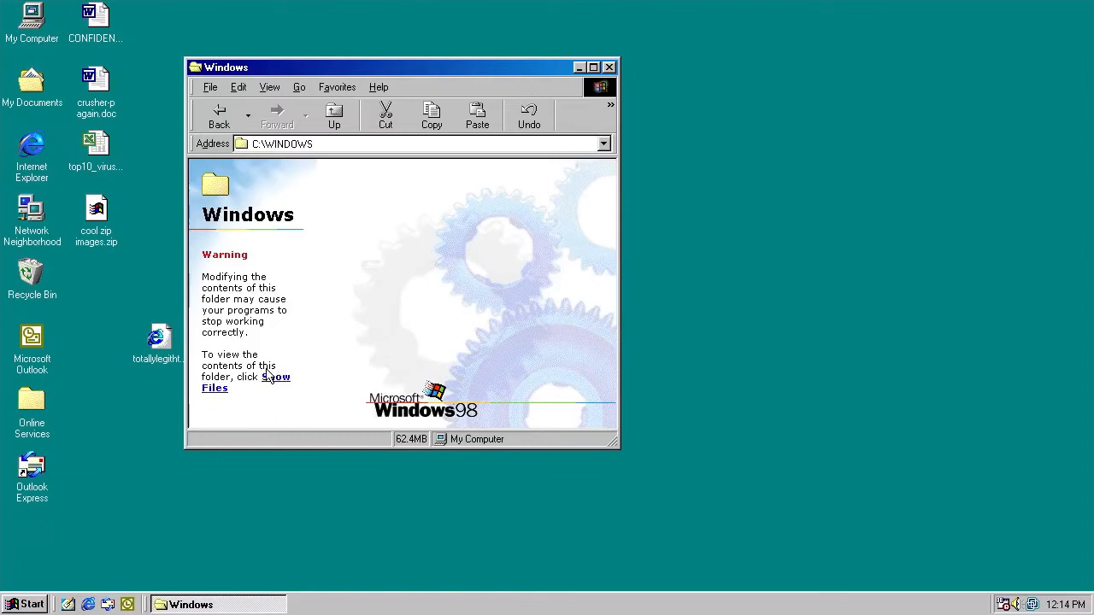
click(274, 382)
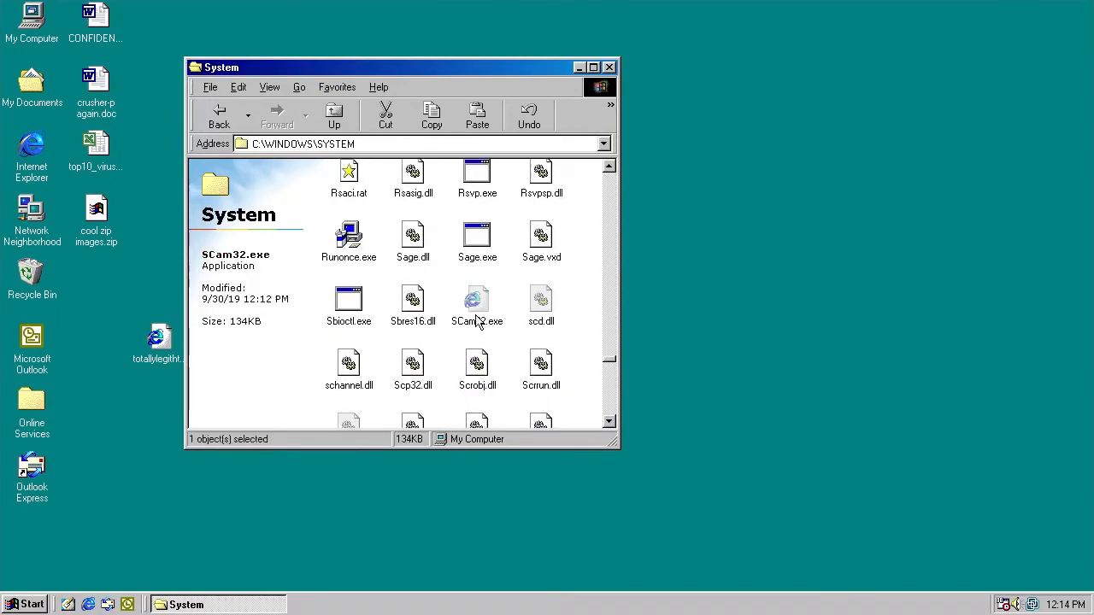
Step: Select scw1.dll in the System folder and launch Notepad from Run
scroll(down, 3)
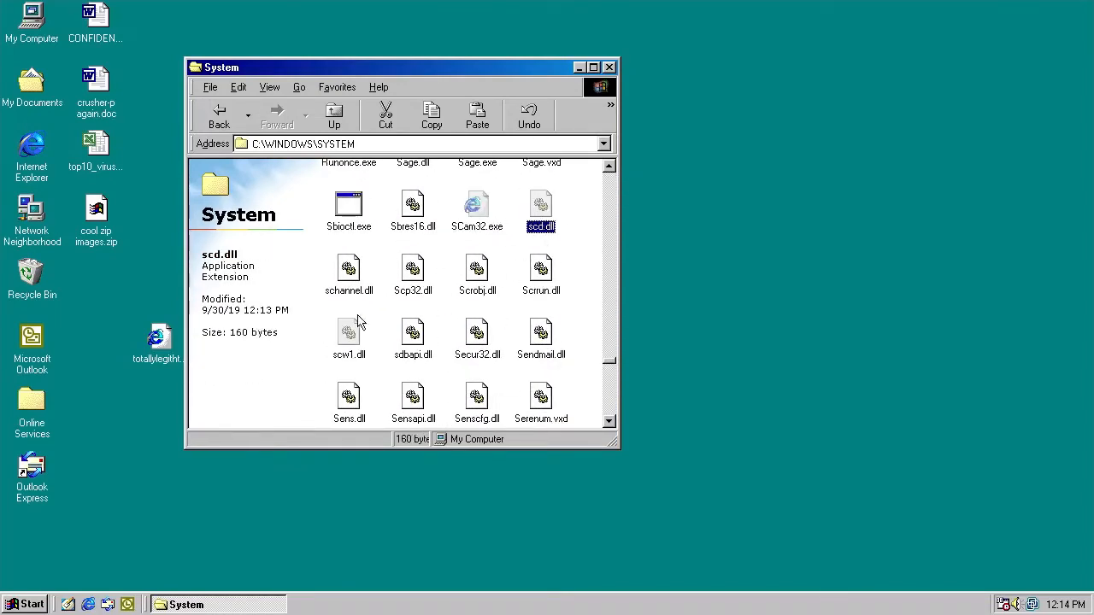
click(25, 604)
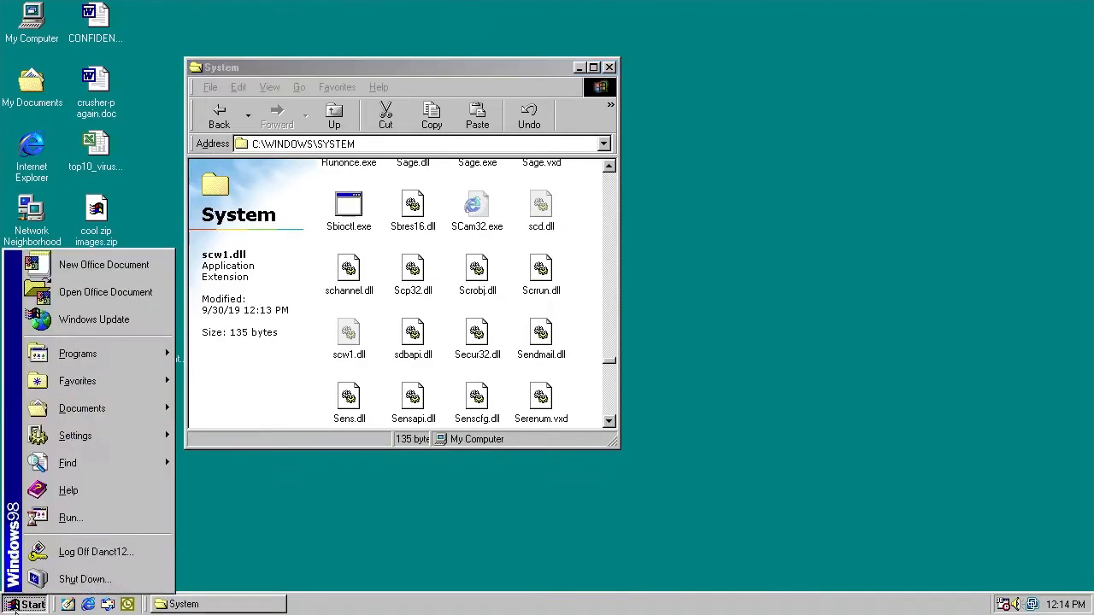
click(70, 517)
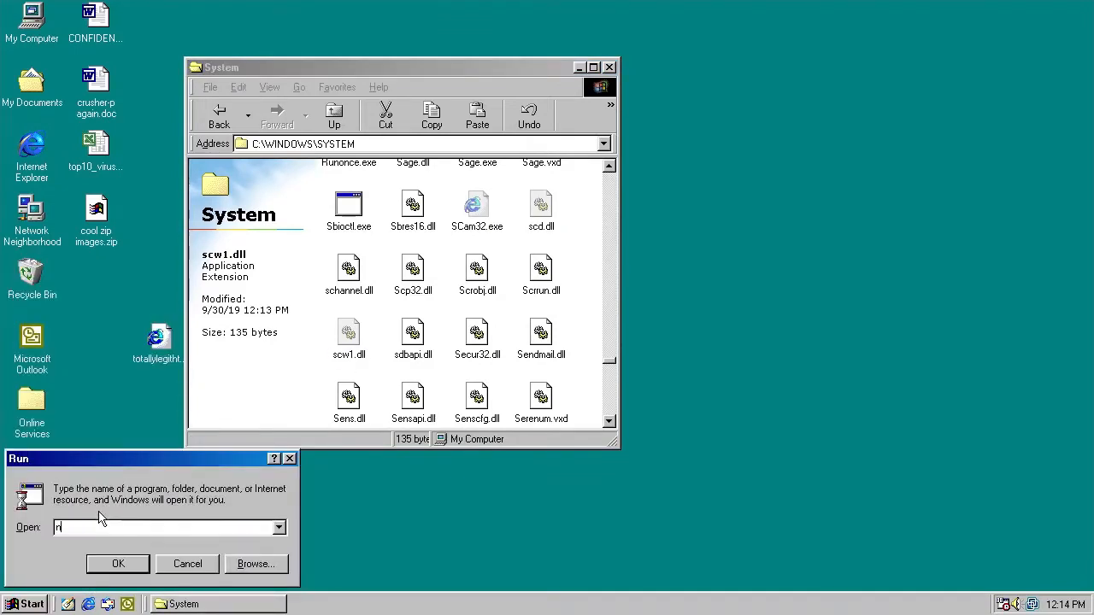
click(118, 563)
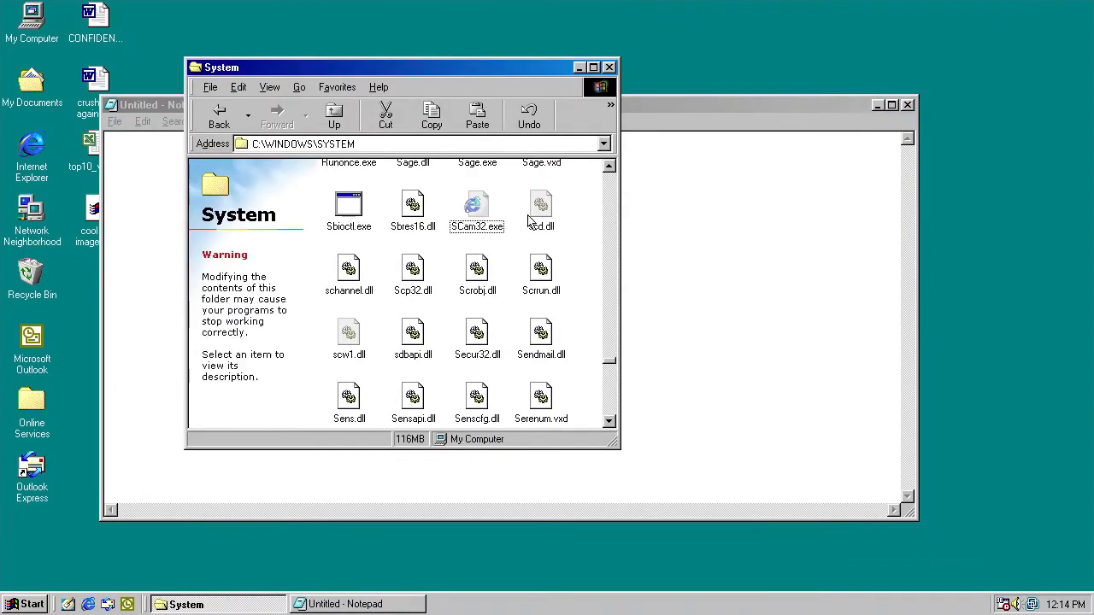
Step: Read scd.dll's desktop file list and select all scw1.dll e-mail addresses, then close Notepad
click(541, 205)
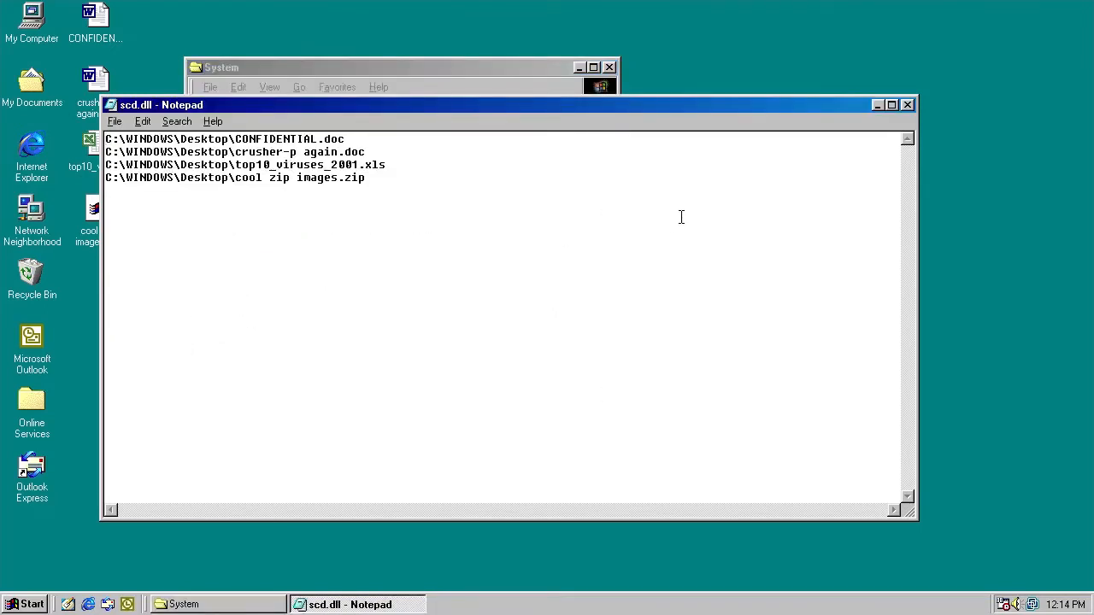
mouse_move(645, 203)
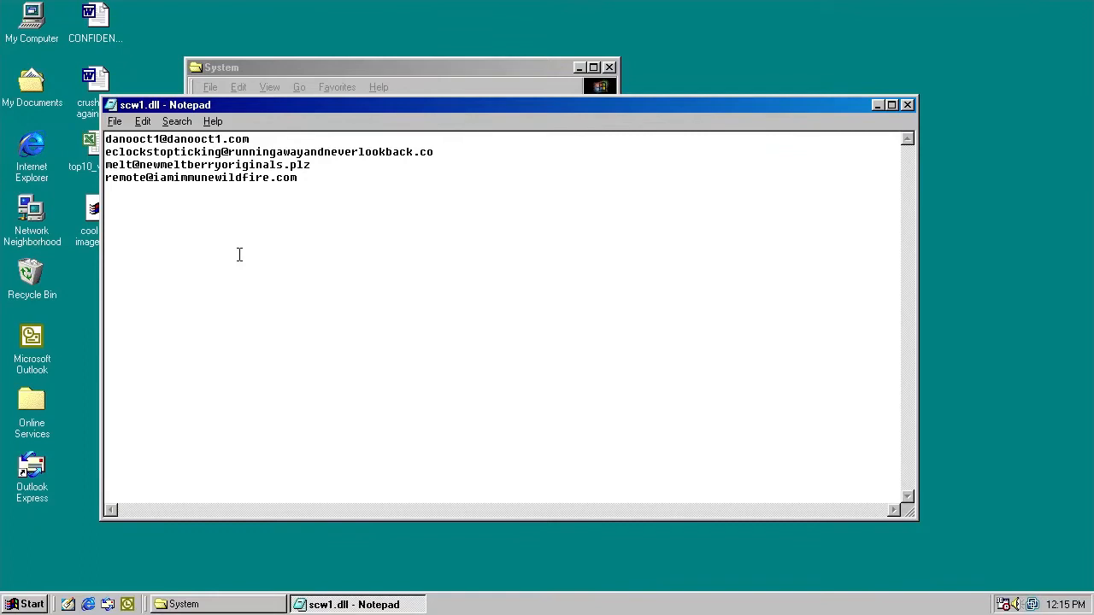
key(ctrl+a)
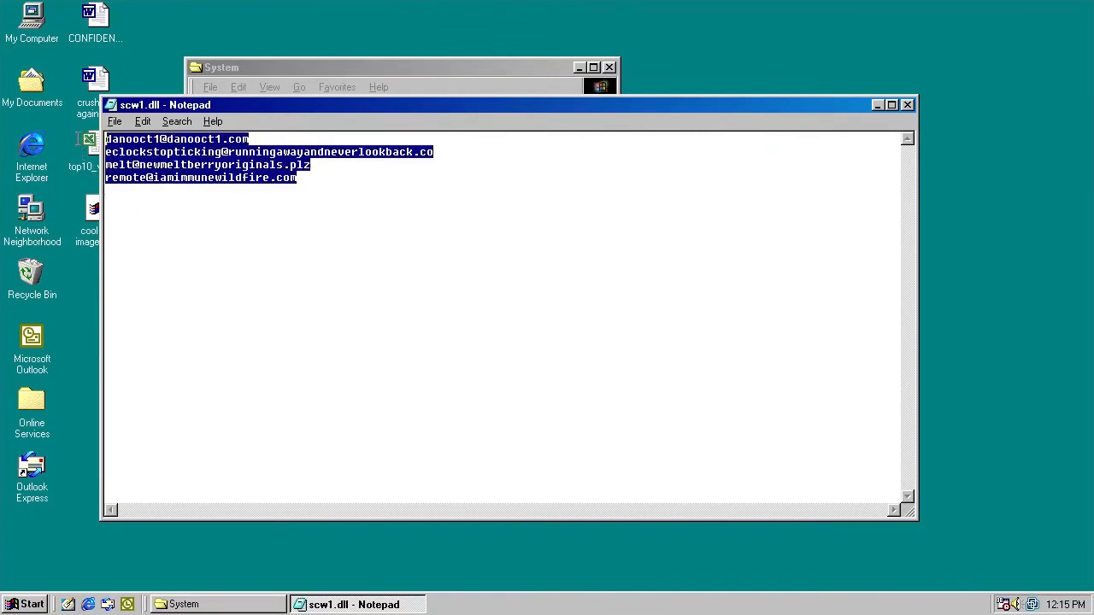
click(152, 152)
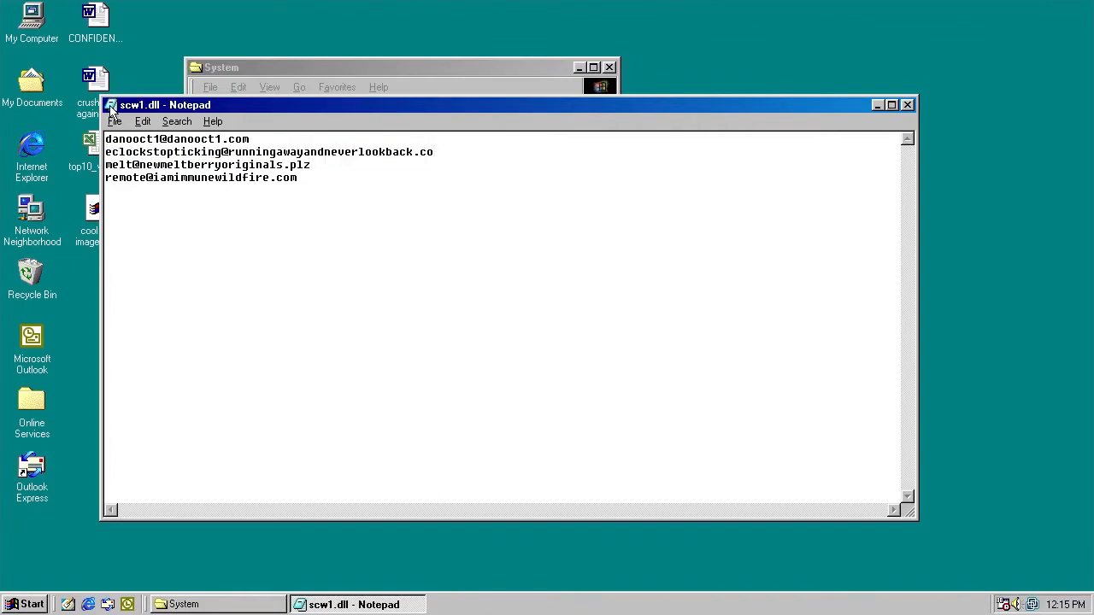
click(907, 104)
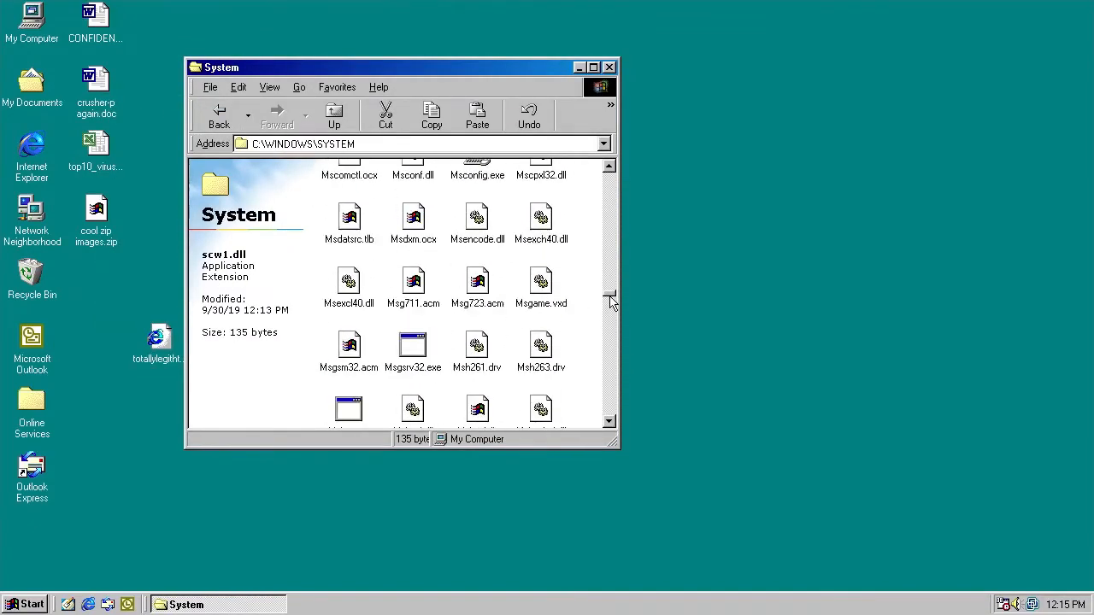
Step: Close the System folder, run 'command' for MS-DOS Prompt, and open the Recycle Bin
click(609, 67)
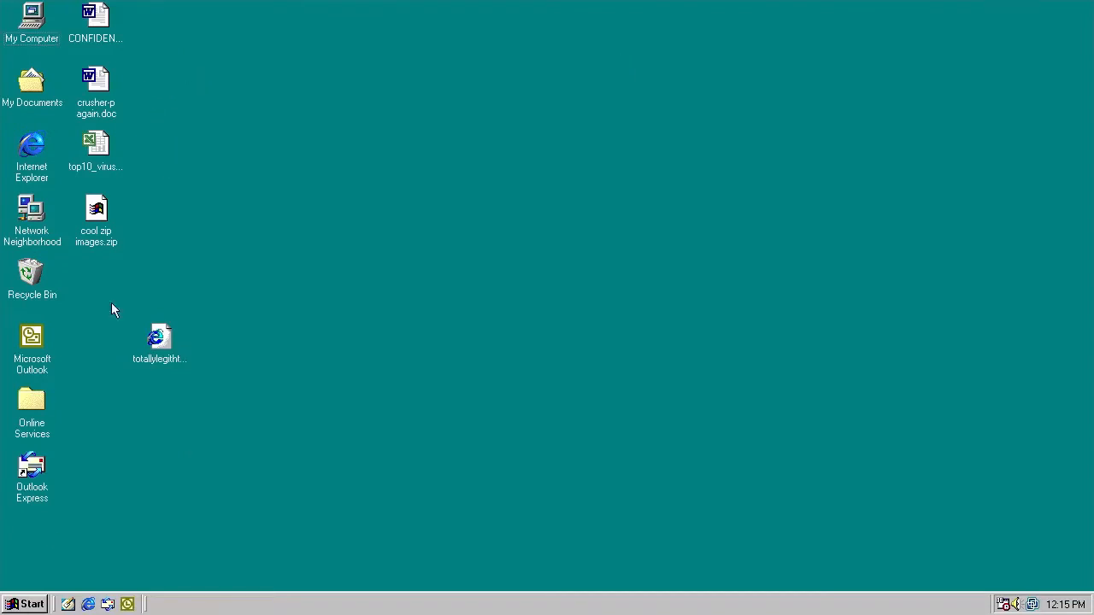
click(25, 604)
text(comma)
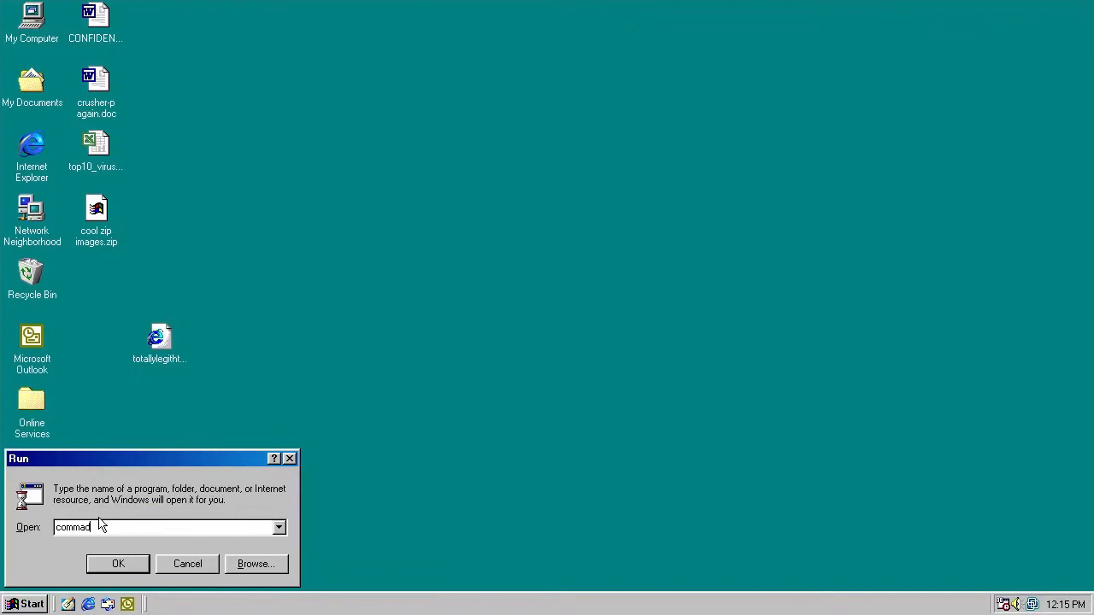
click(117, 563)
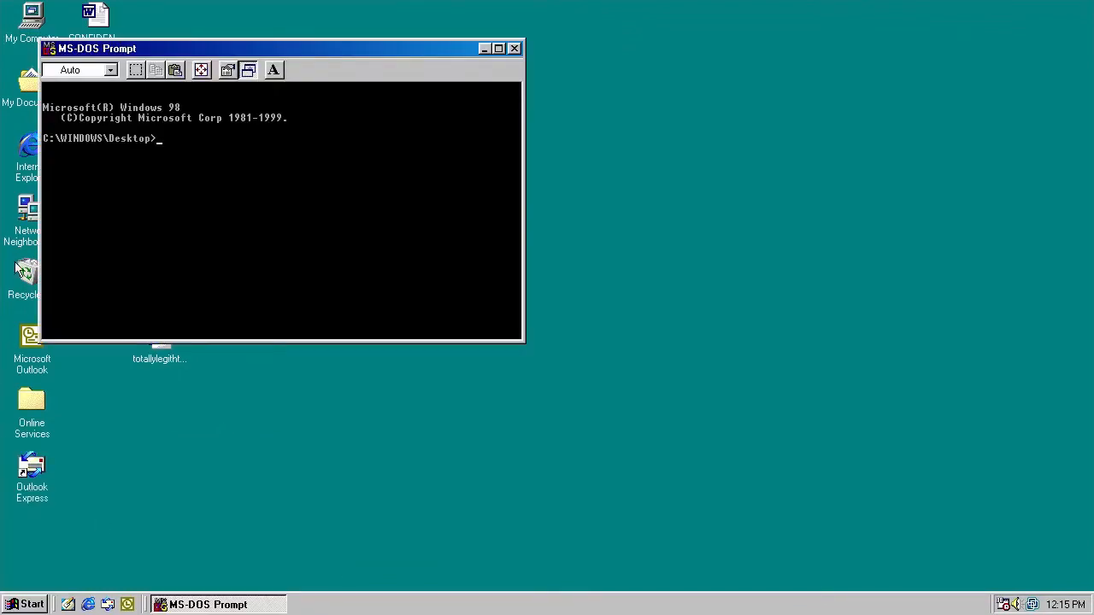
double_click(31, 269)
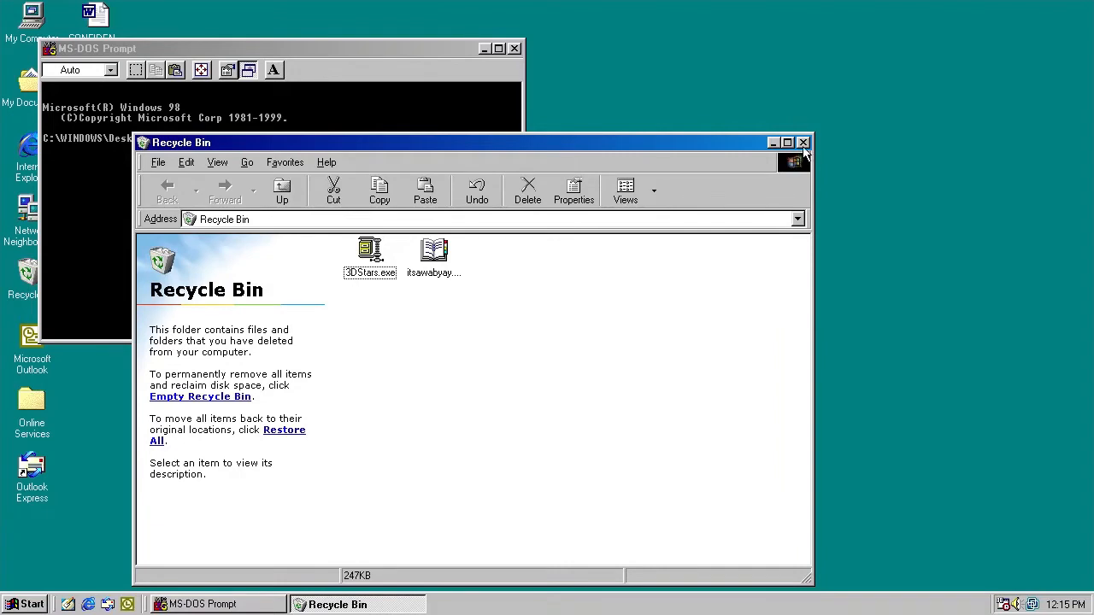
Step: Close Recycle Bin, then run 'cd' and 'dir /a' to list C:\RECYCLED's hidden files
click(802, 142)
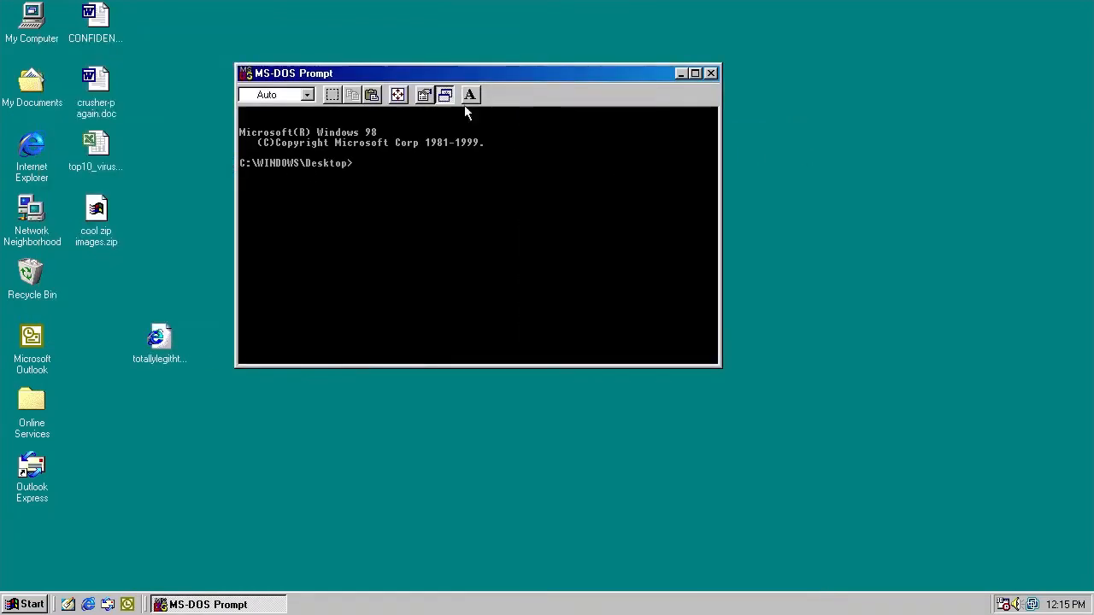
text(cd ../.)
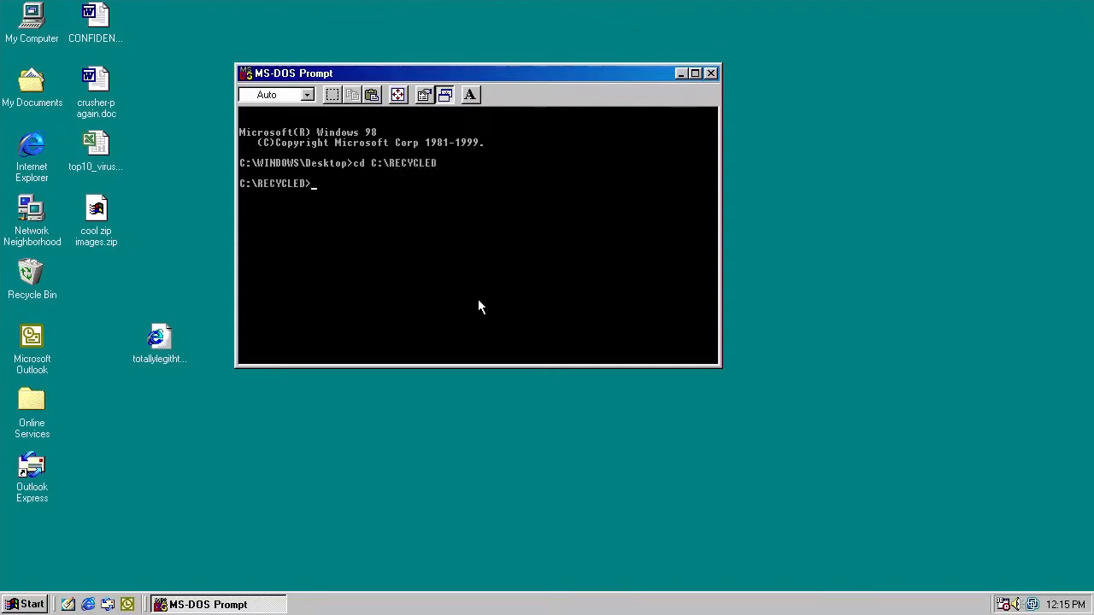
text(dir /a)
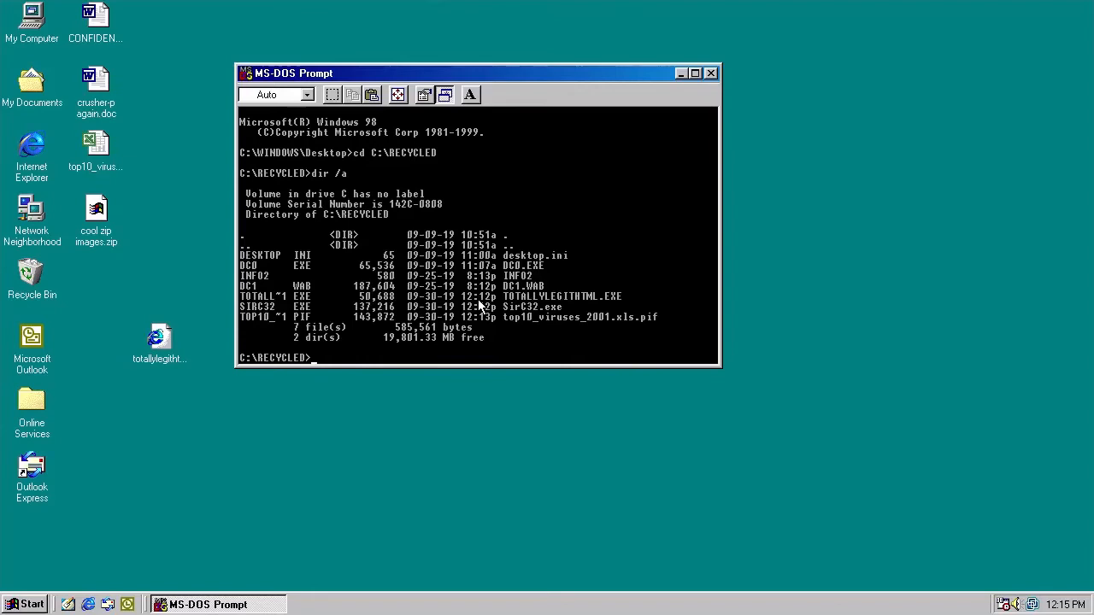
mouse_move(492, 308)
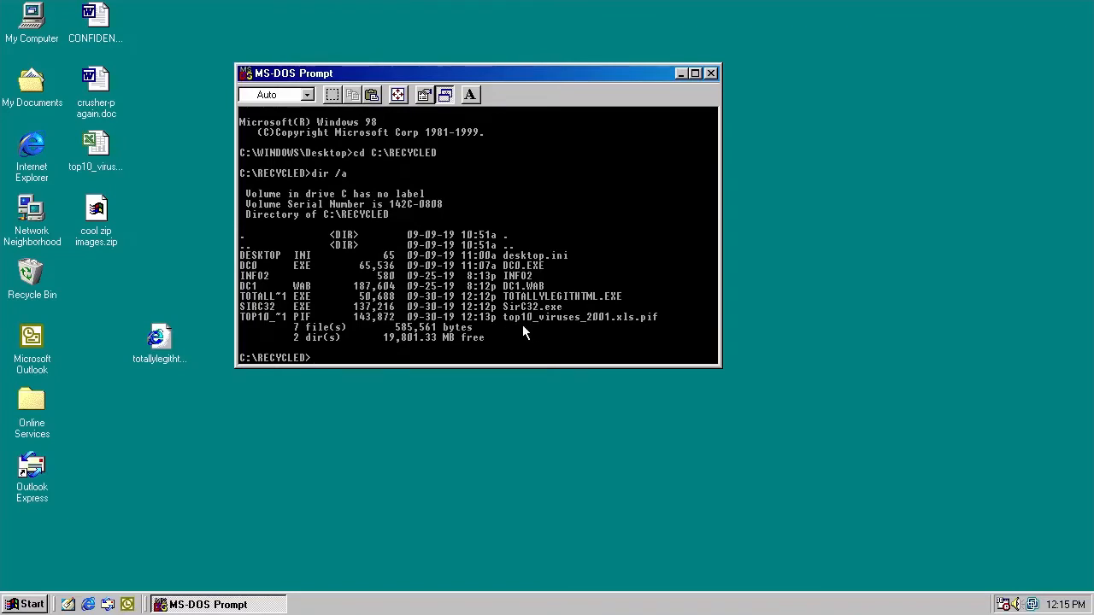
mouse_move(614, 330)
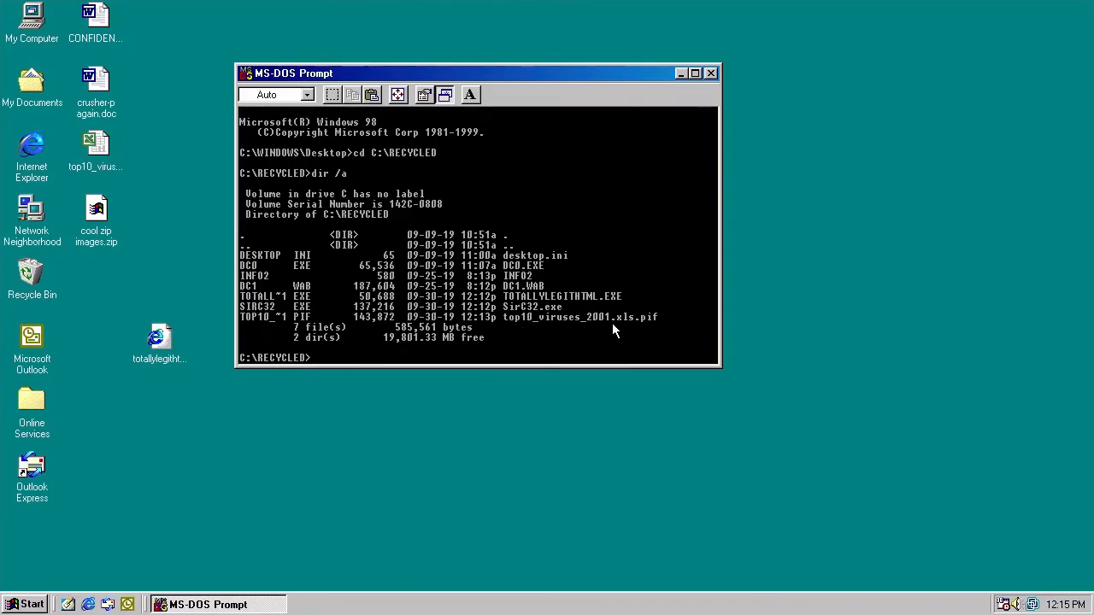
mouse_move(656, 330)
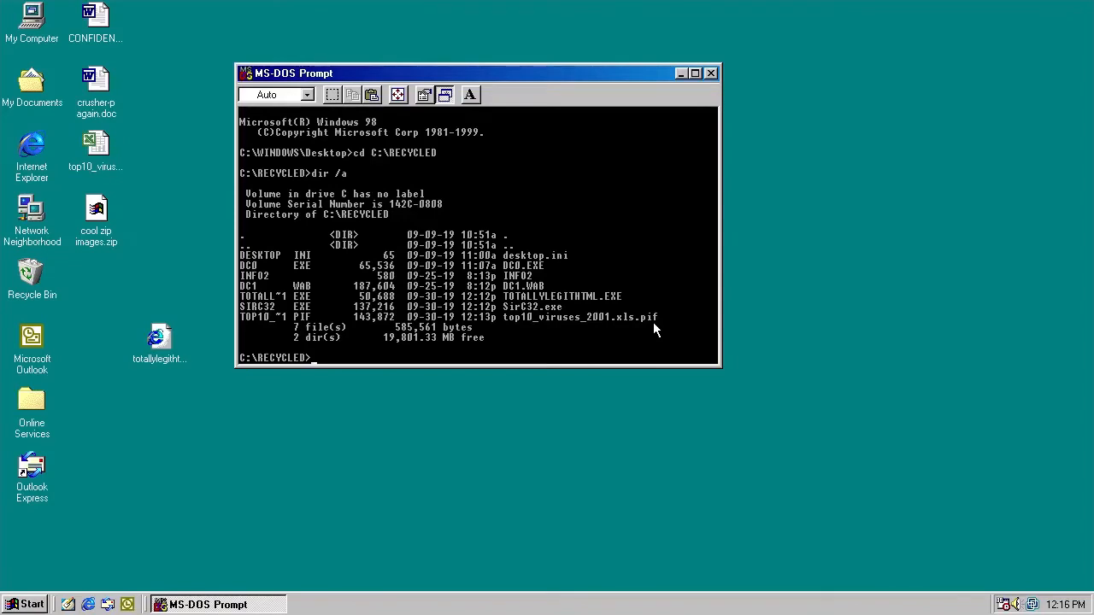
click(95, 145)
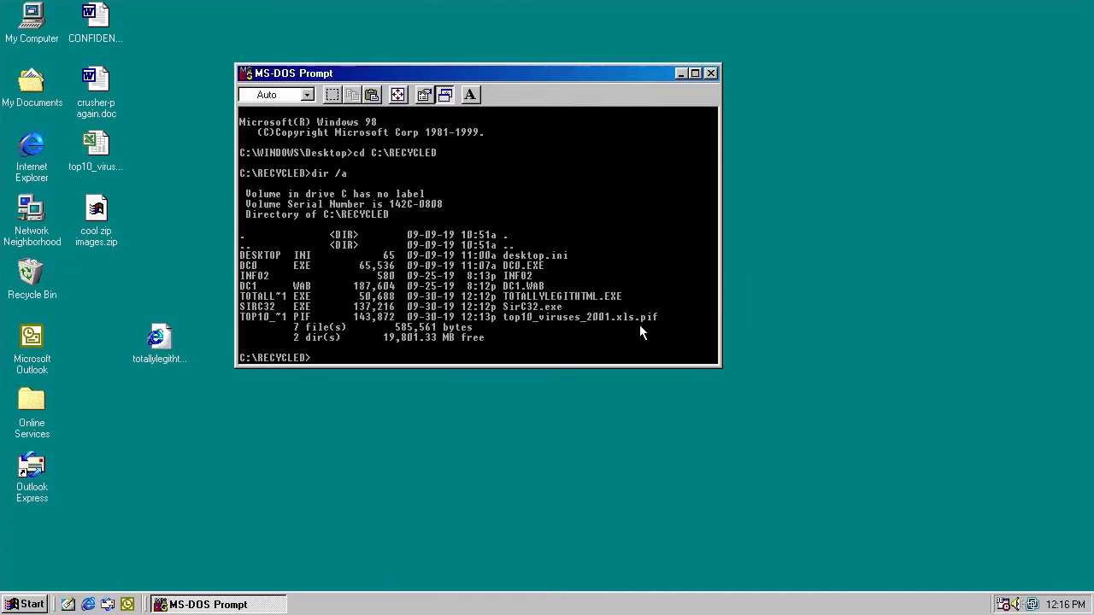
mouse_move(434, 381)
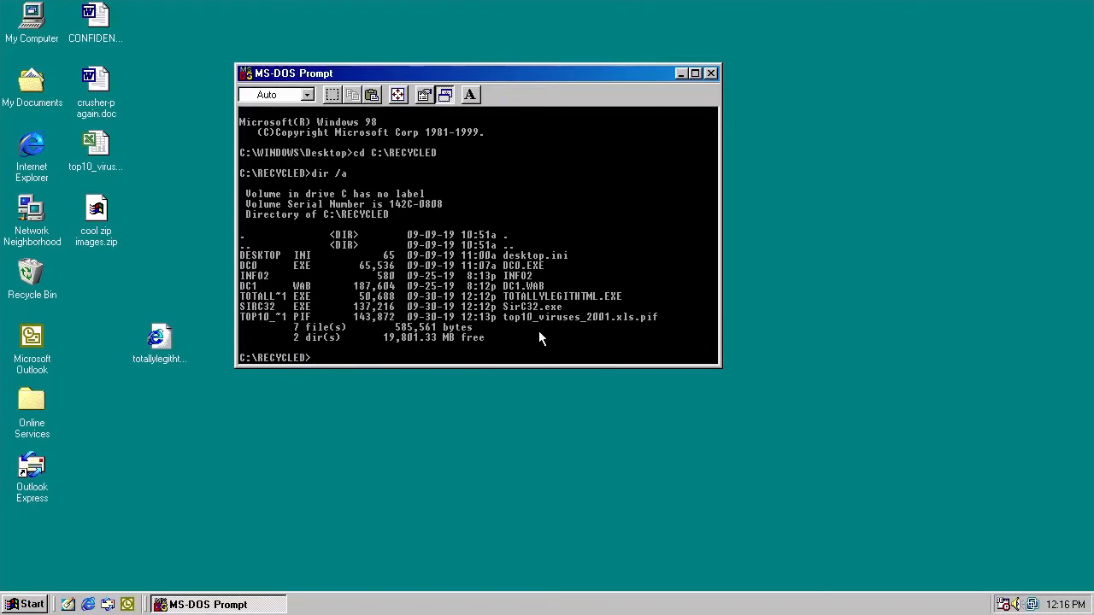
mouse_move(557, 364)
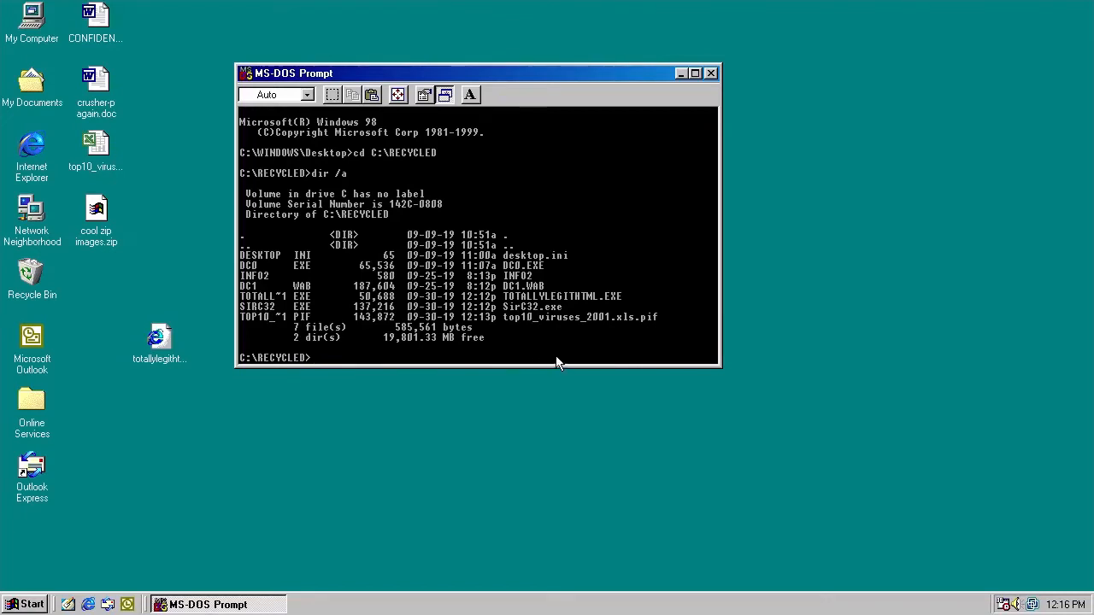
mouse_move(517, 344)
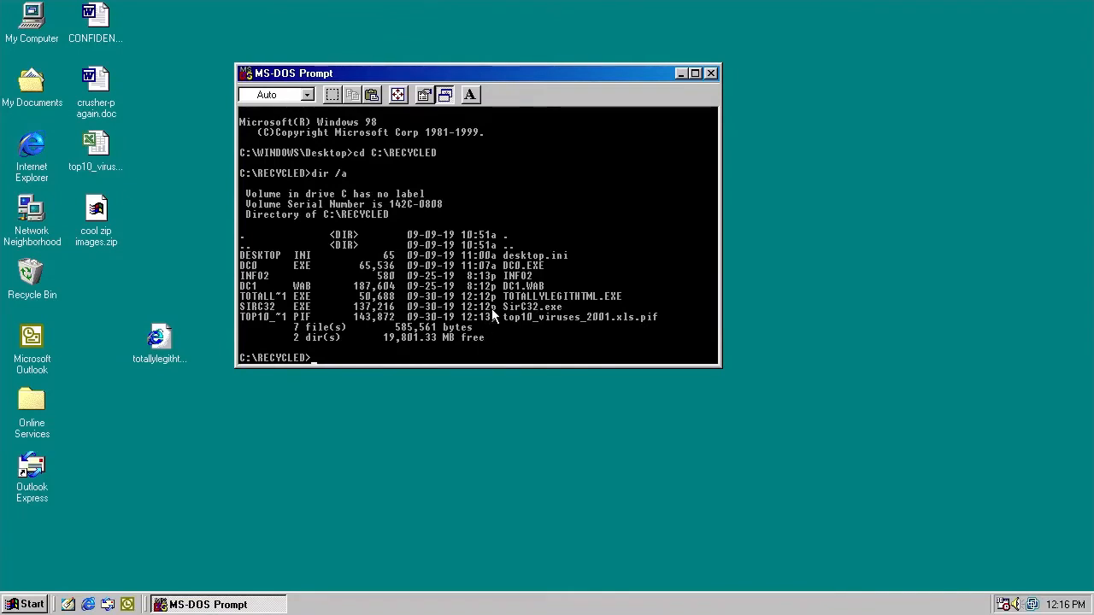
mouse_move(653, 303)
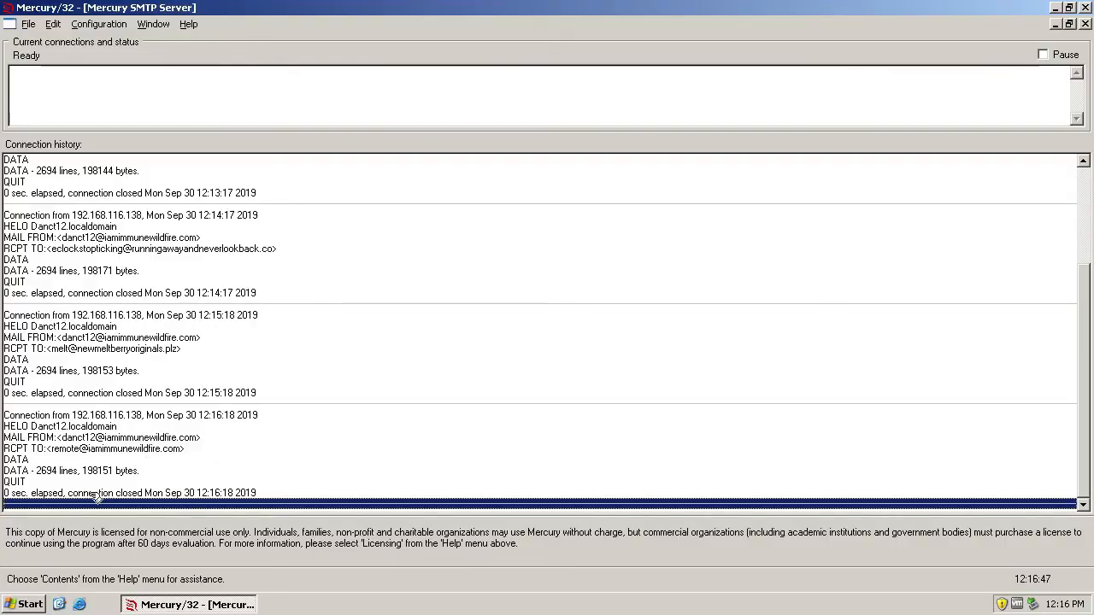
mouse_move(110, 461)
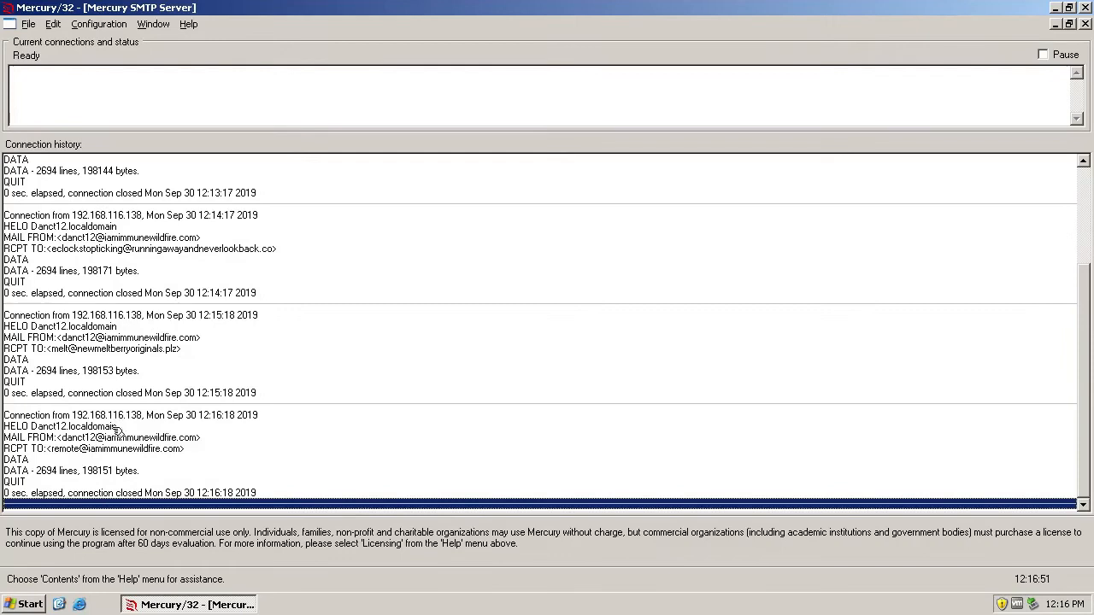
mouse_move(522, 106)
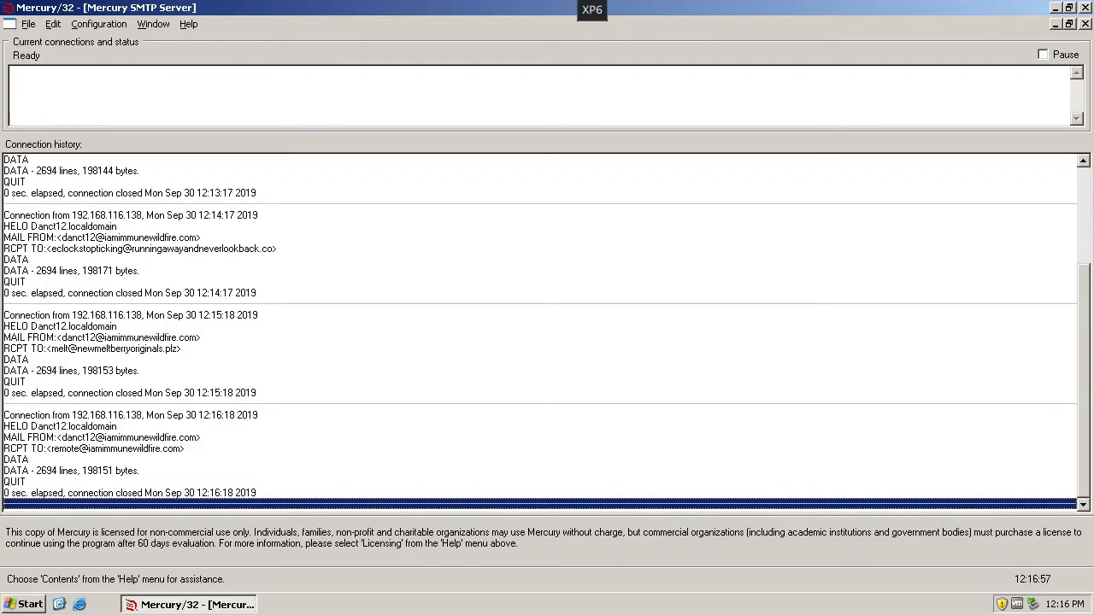
Step: Scroll Mercury's connection history to the newest 192.168.116.138 message entries
scroll(down, 3)
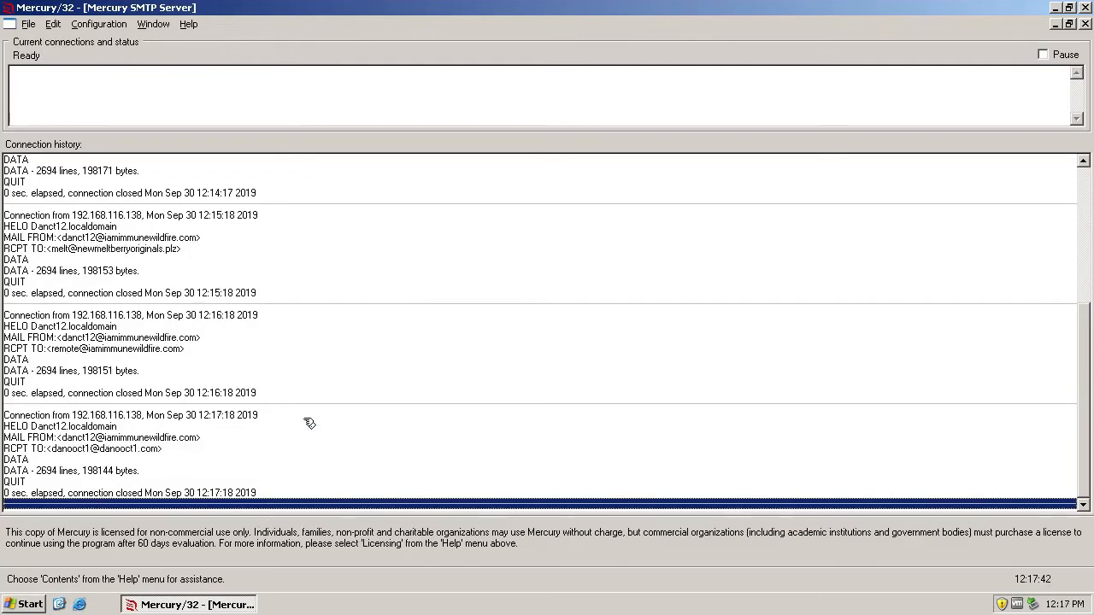
mouse_move(156, 395)
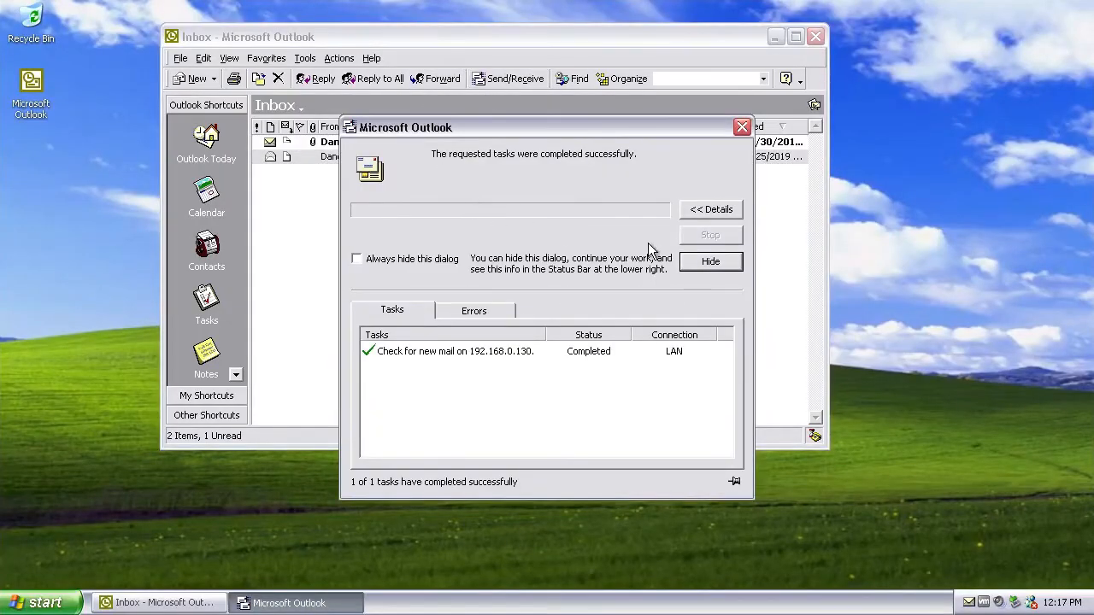
Step: Open the top10_viruses_2001 message, view and close ATT00070.txt, then choose Open for the attachment
click(741, 127)
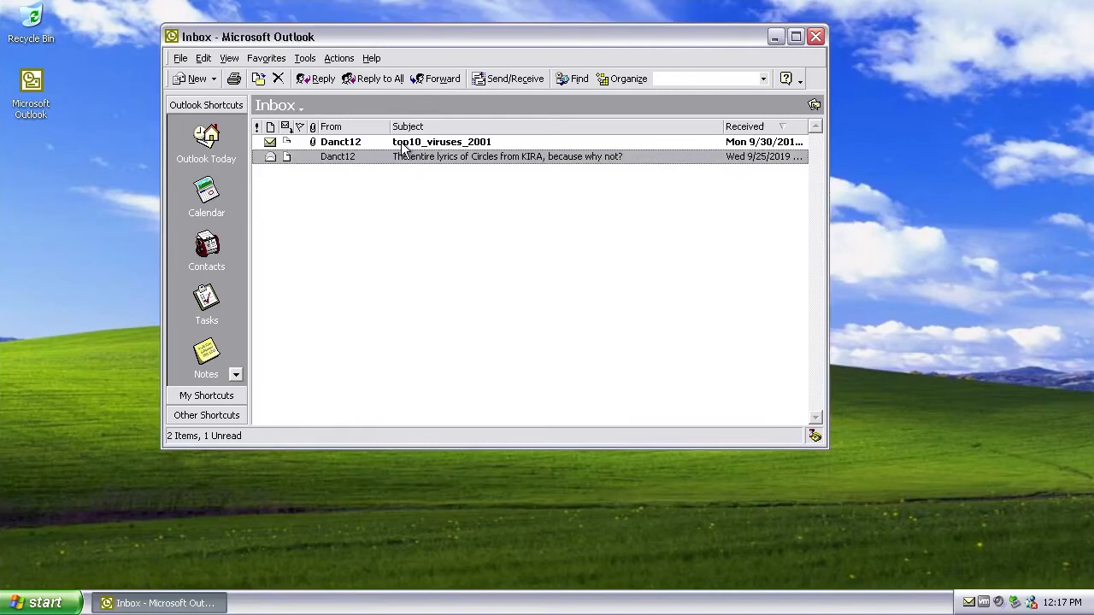
double_click(442, 142)
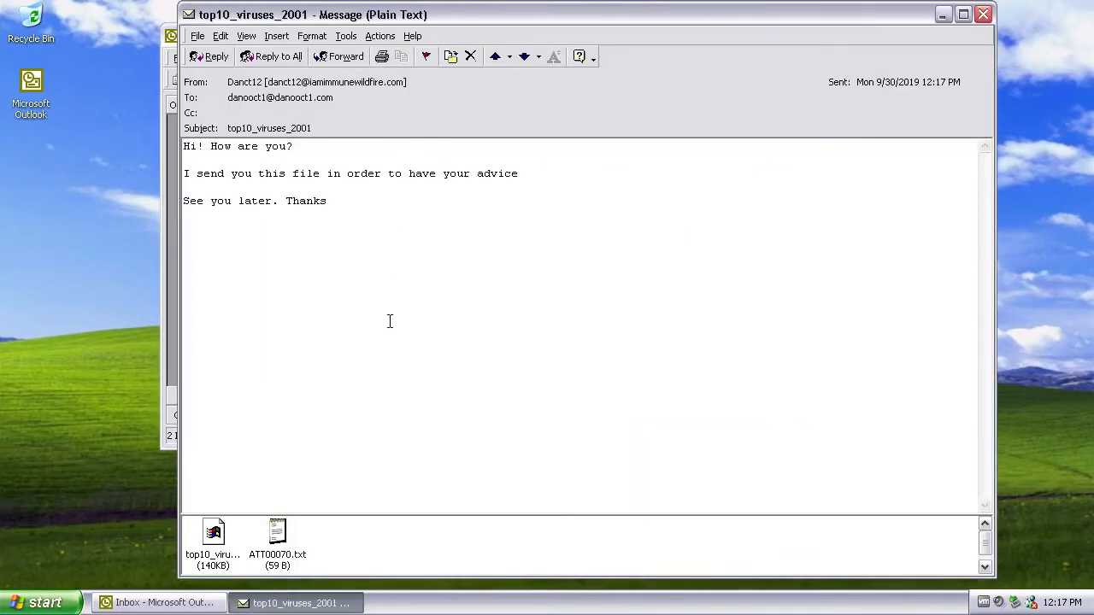
click(277, 534)
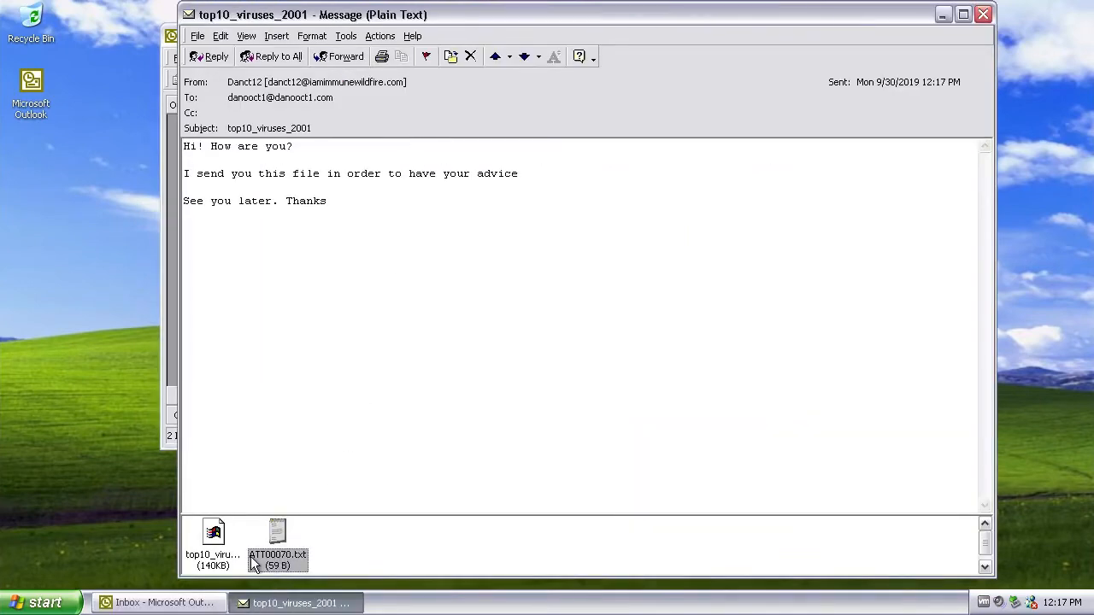
double_click(277, 534)
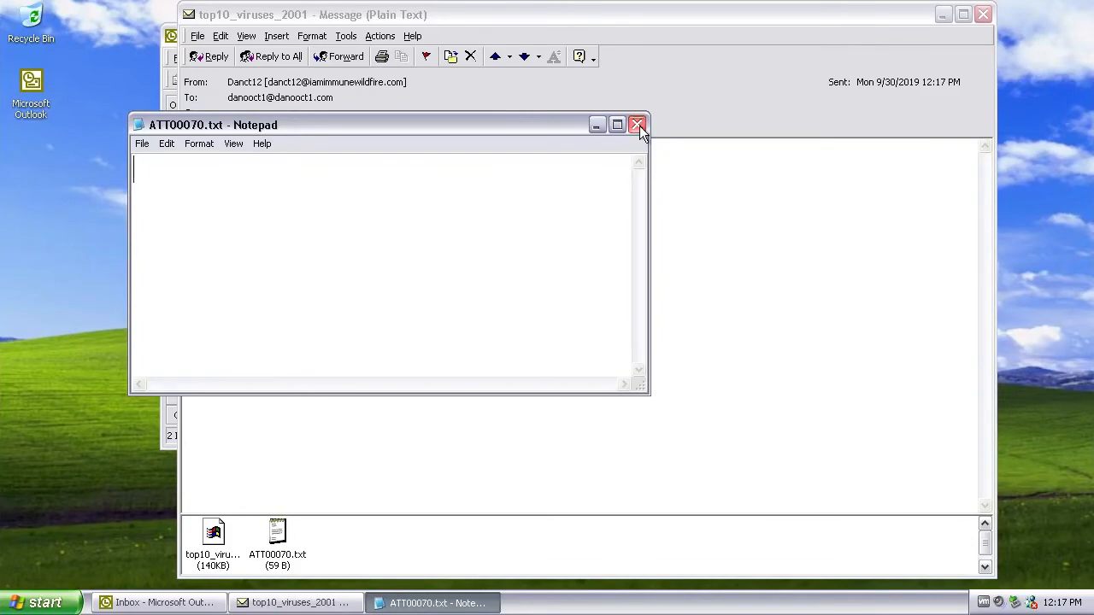
click(637, 124)
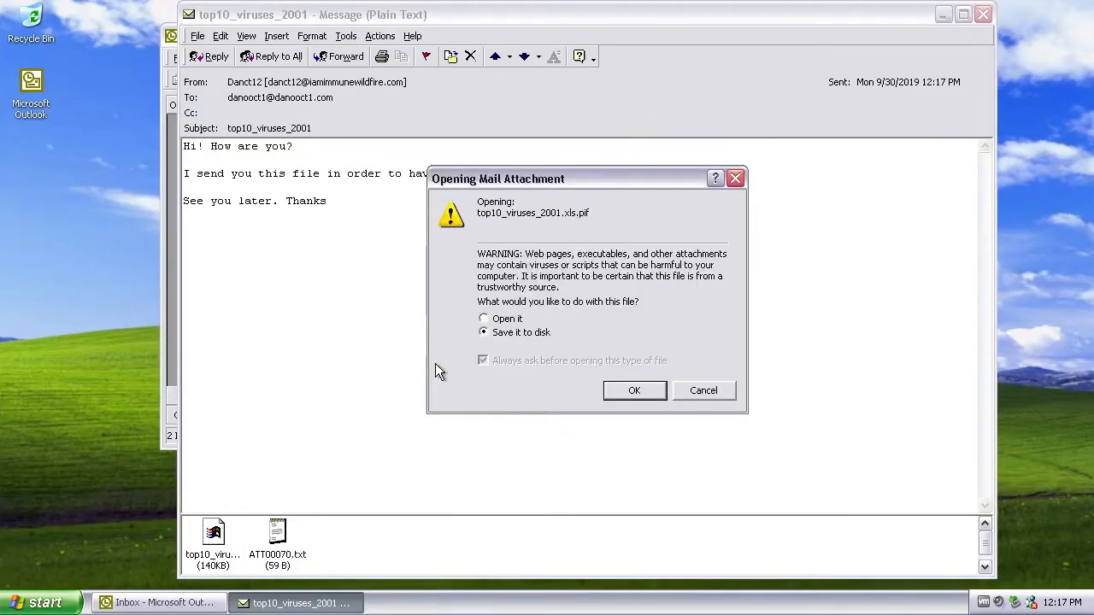
click(483, 318)
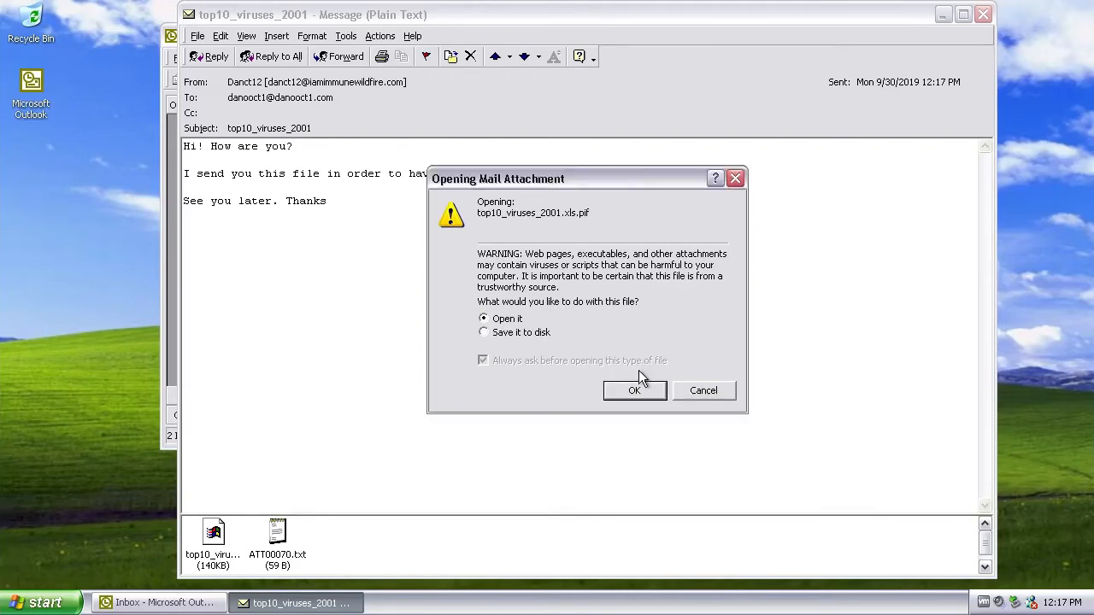
Step: Confirm opening top10_viruses_2001.xls.pif, look over the Excel virus table, and close it
click(634, 391)
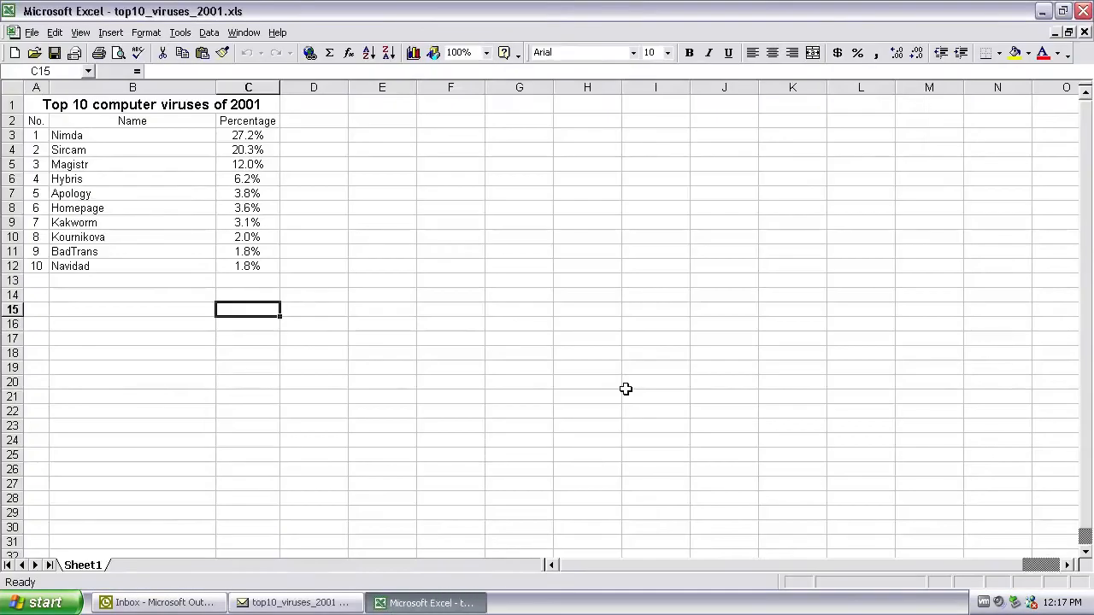
mouse_move(489, 282)
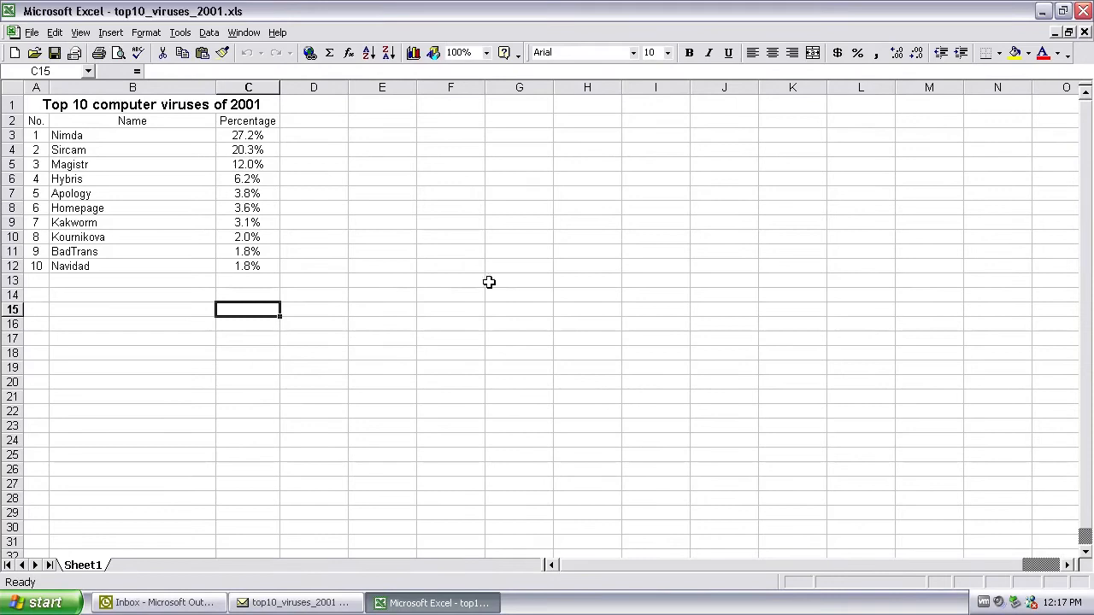
mouse_move(483, 311)
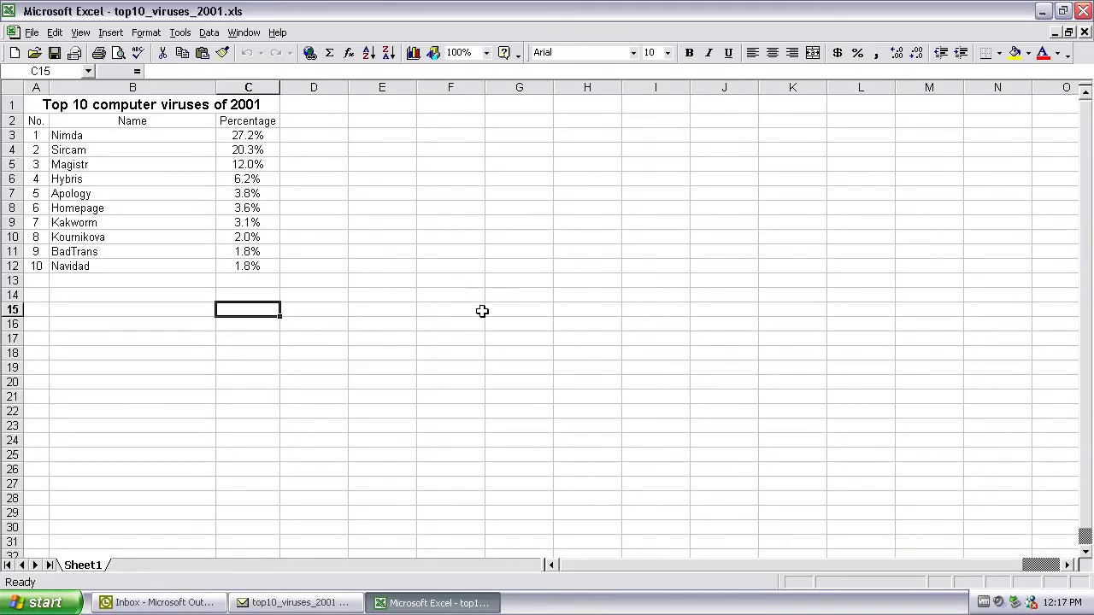
click(248, 265)
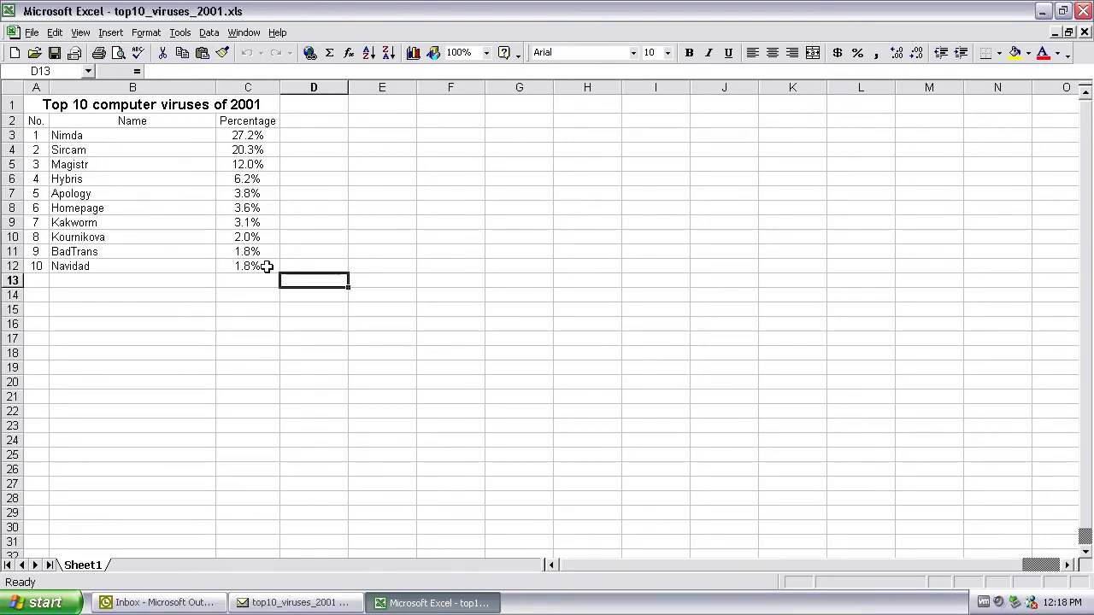
mouse_move(248, 267)
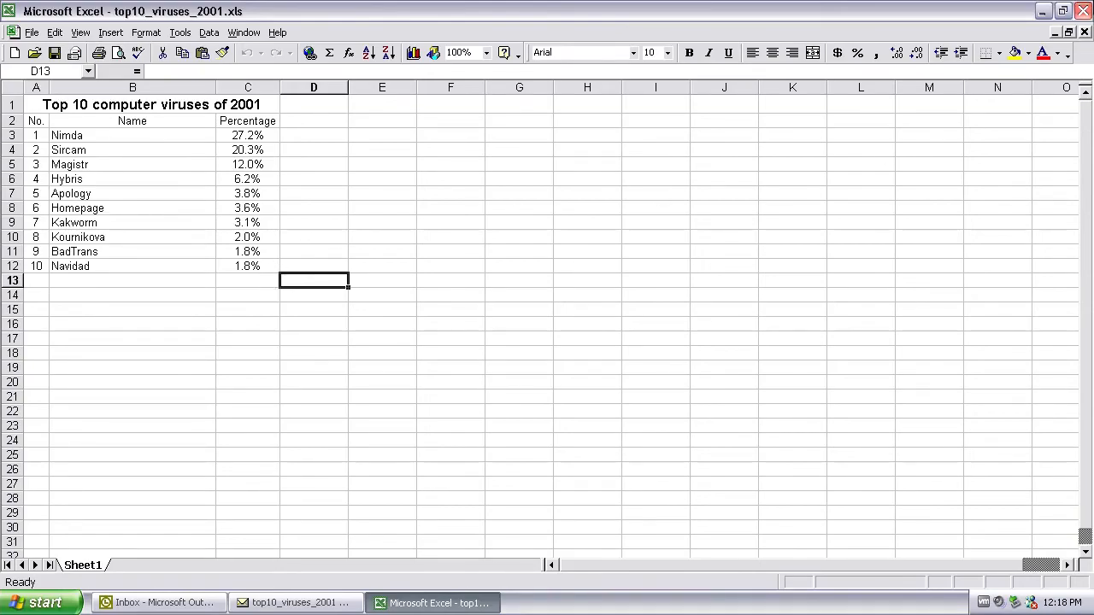
click(295, 603)
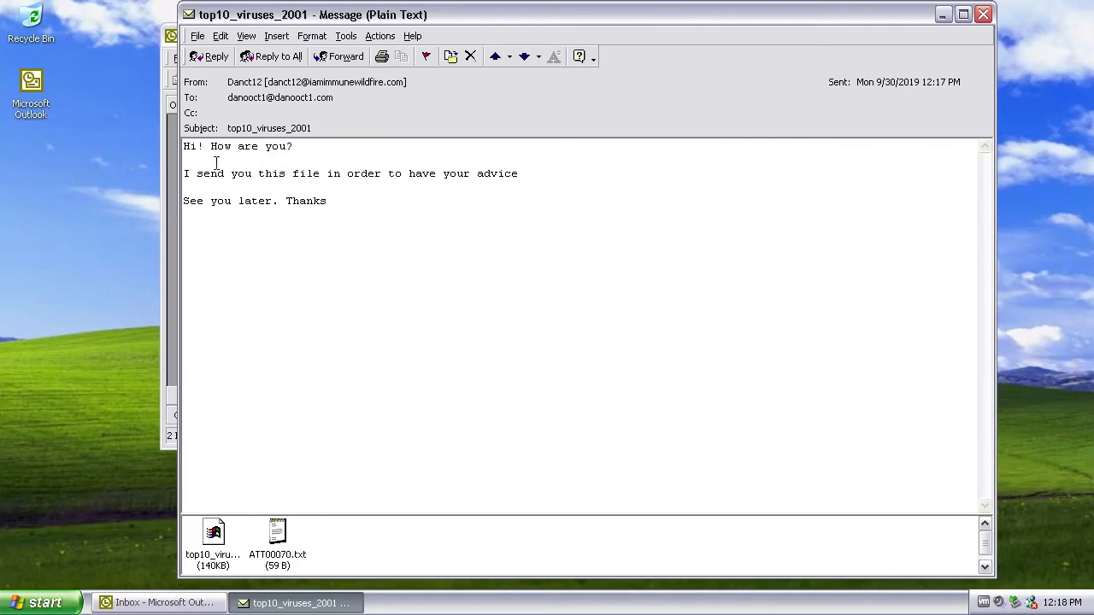
mouse_move(318, 175)
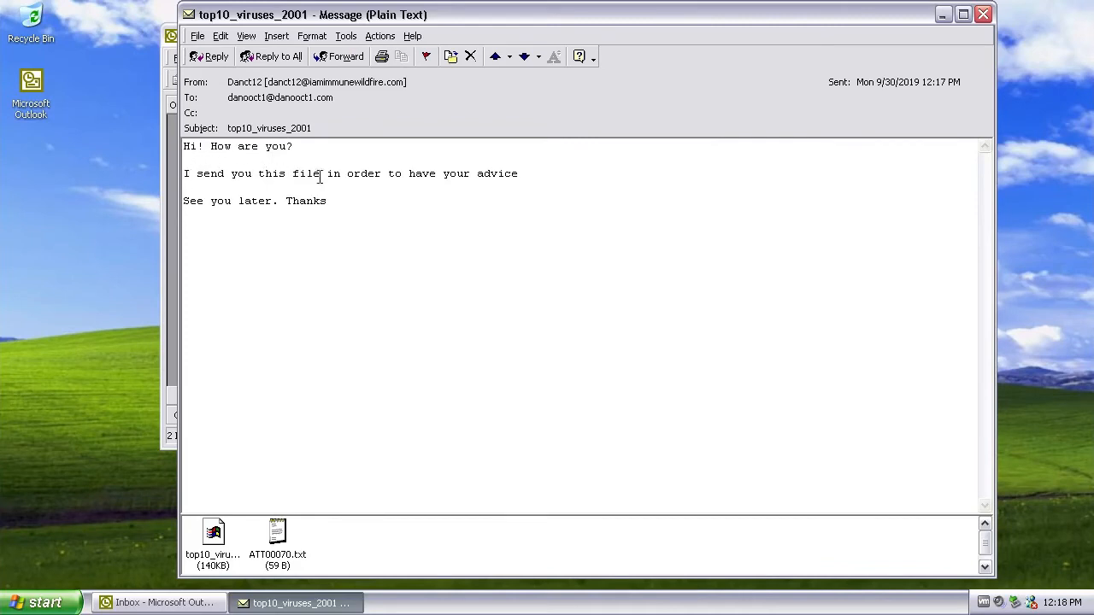
mouse_move(186, 208)
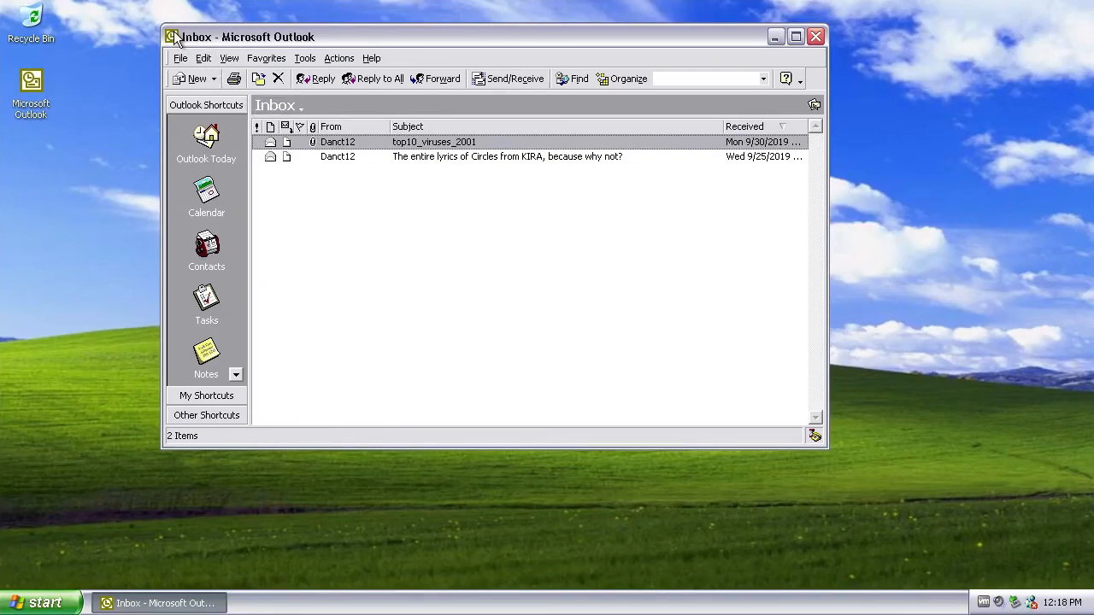
mouse_move(175, 39)
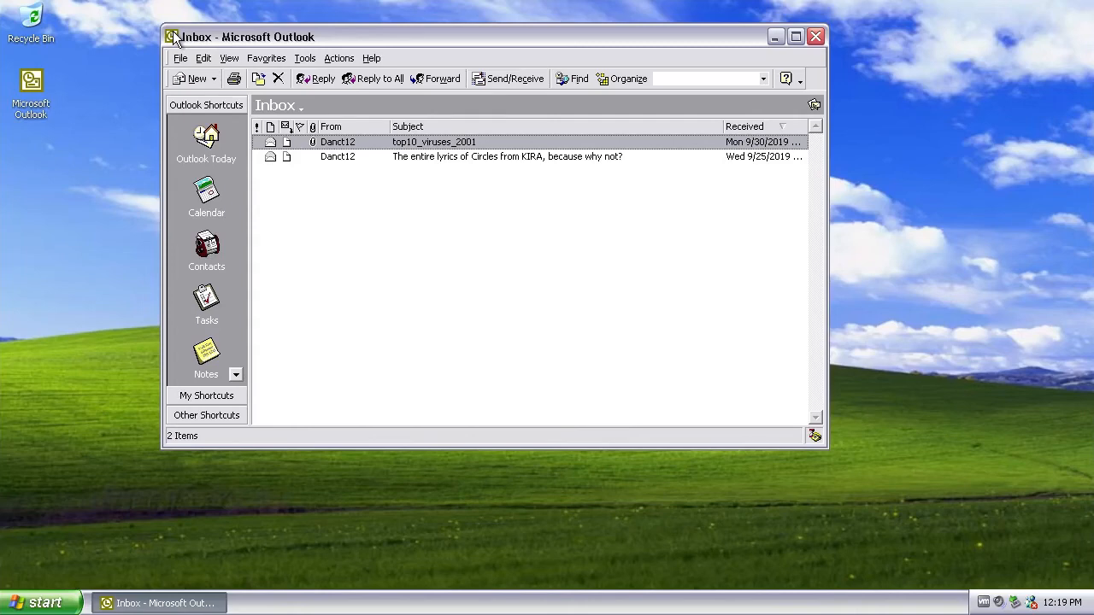
mouse_move(844, 364)
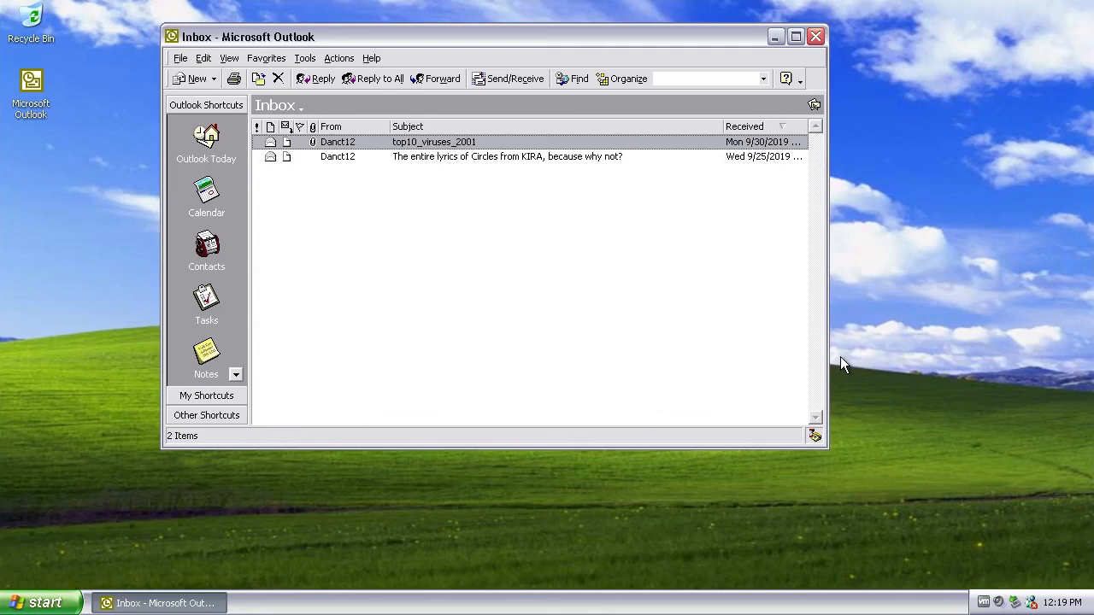
mouse_move(718, 349)
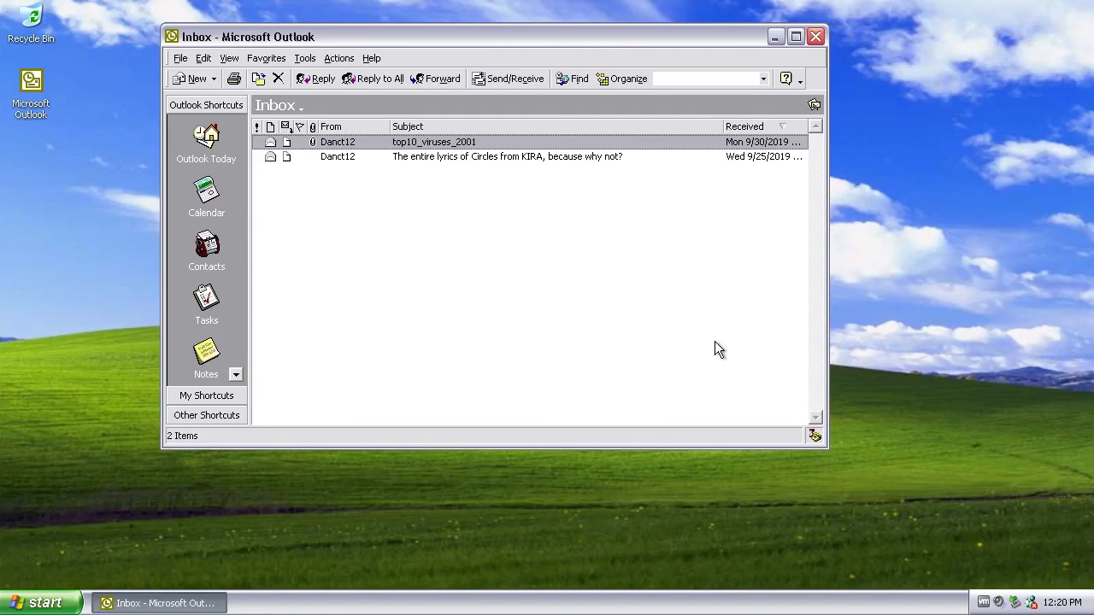
mouse_move(713, 406)
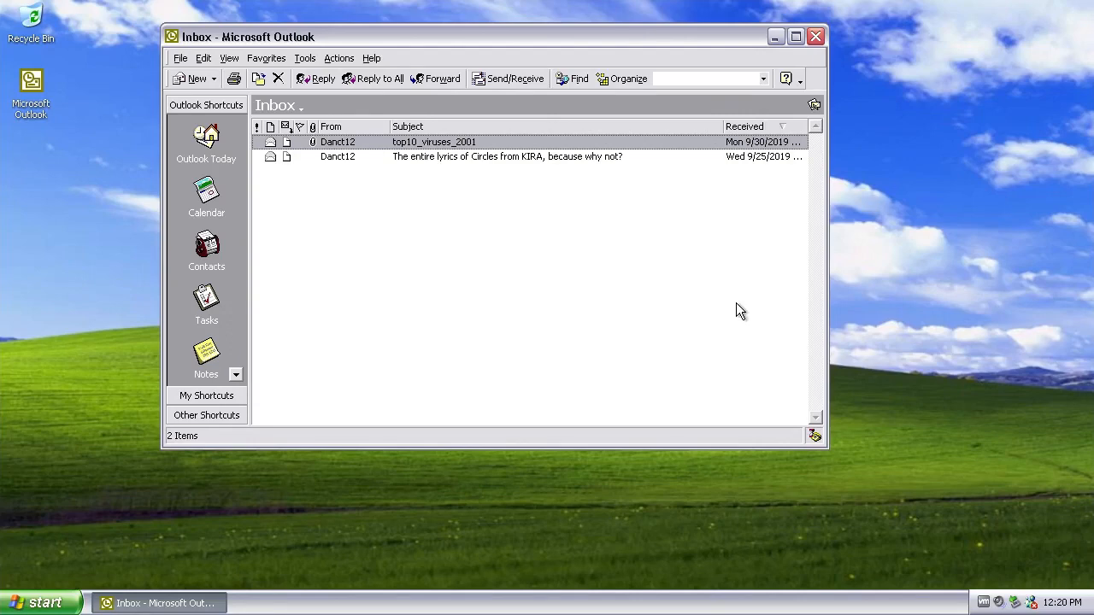
mouse_move(714, 347)
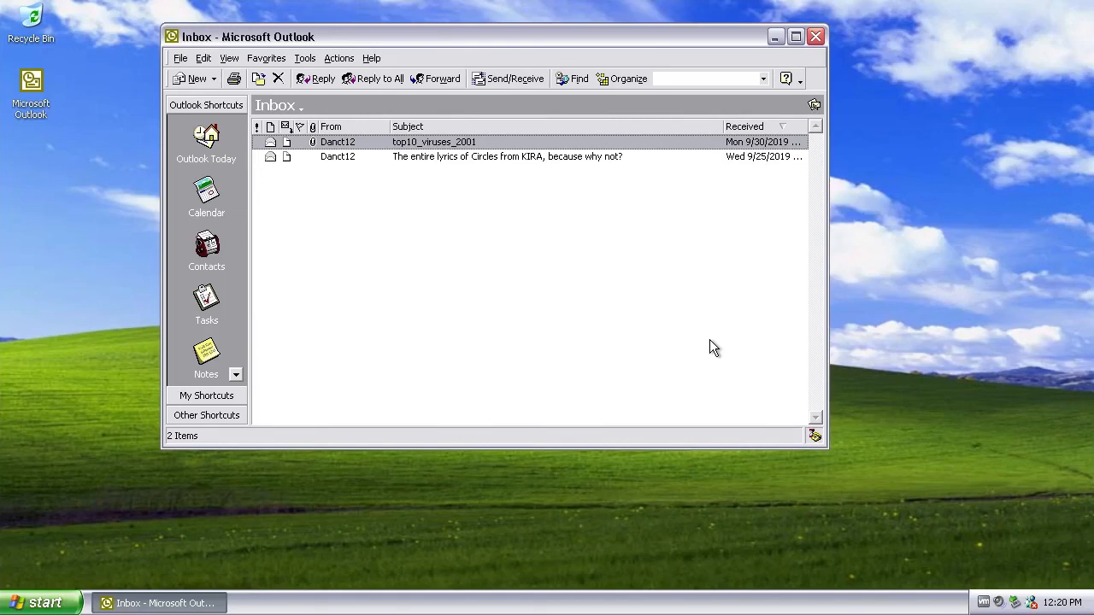
mouse_move(753, 474)
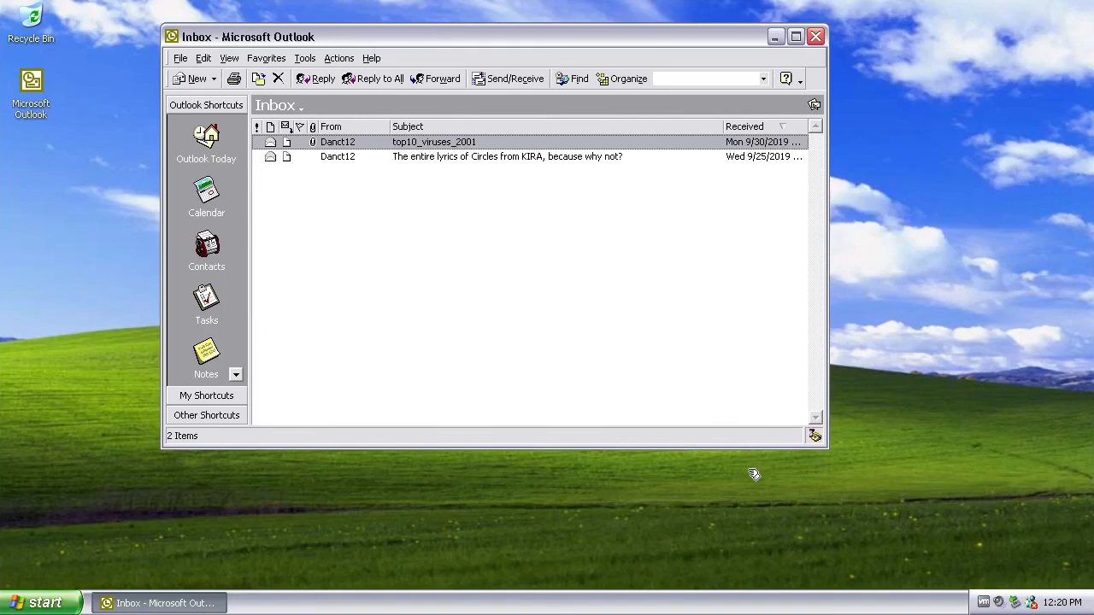